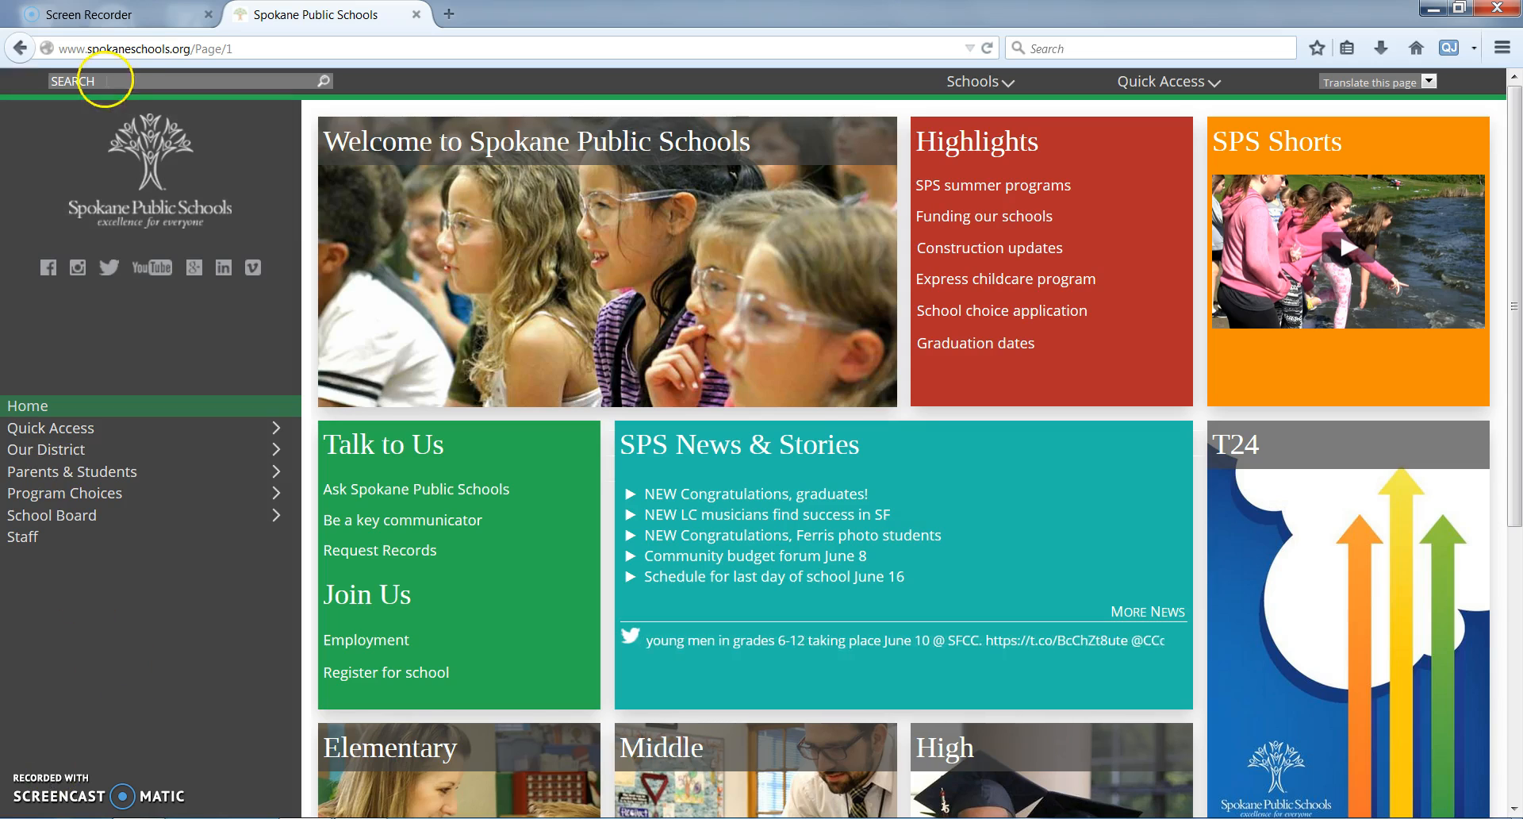
# Load member.imagineacademy.microsoft.com in place of the Spokane Public Schools page.
pyautogui.click(146, 48)
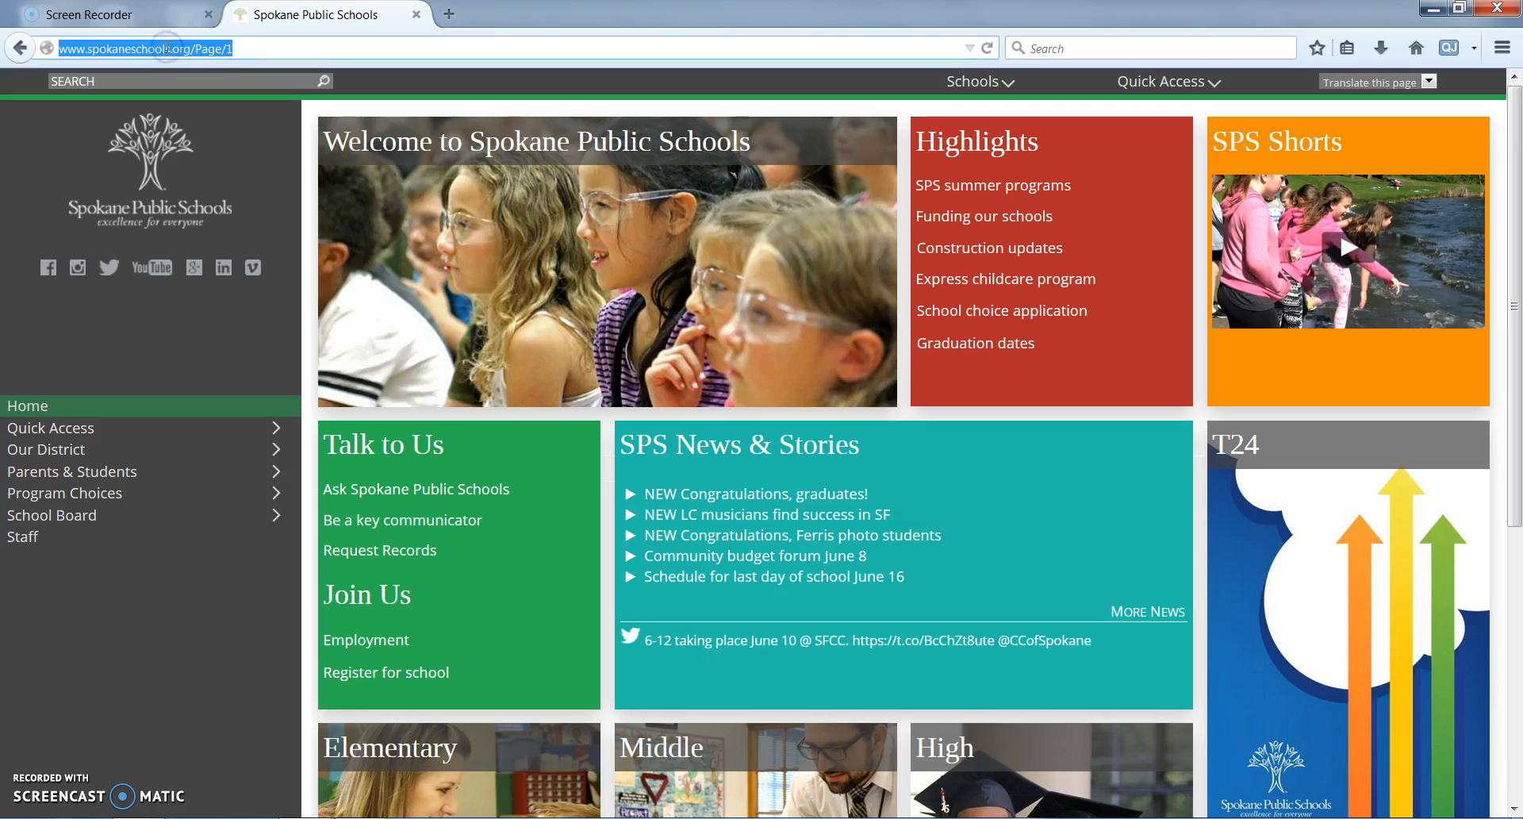
pyautogui.write('member.imagineacademy.microsoft.com/')
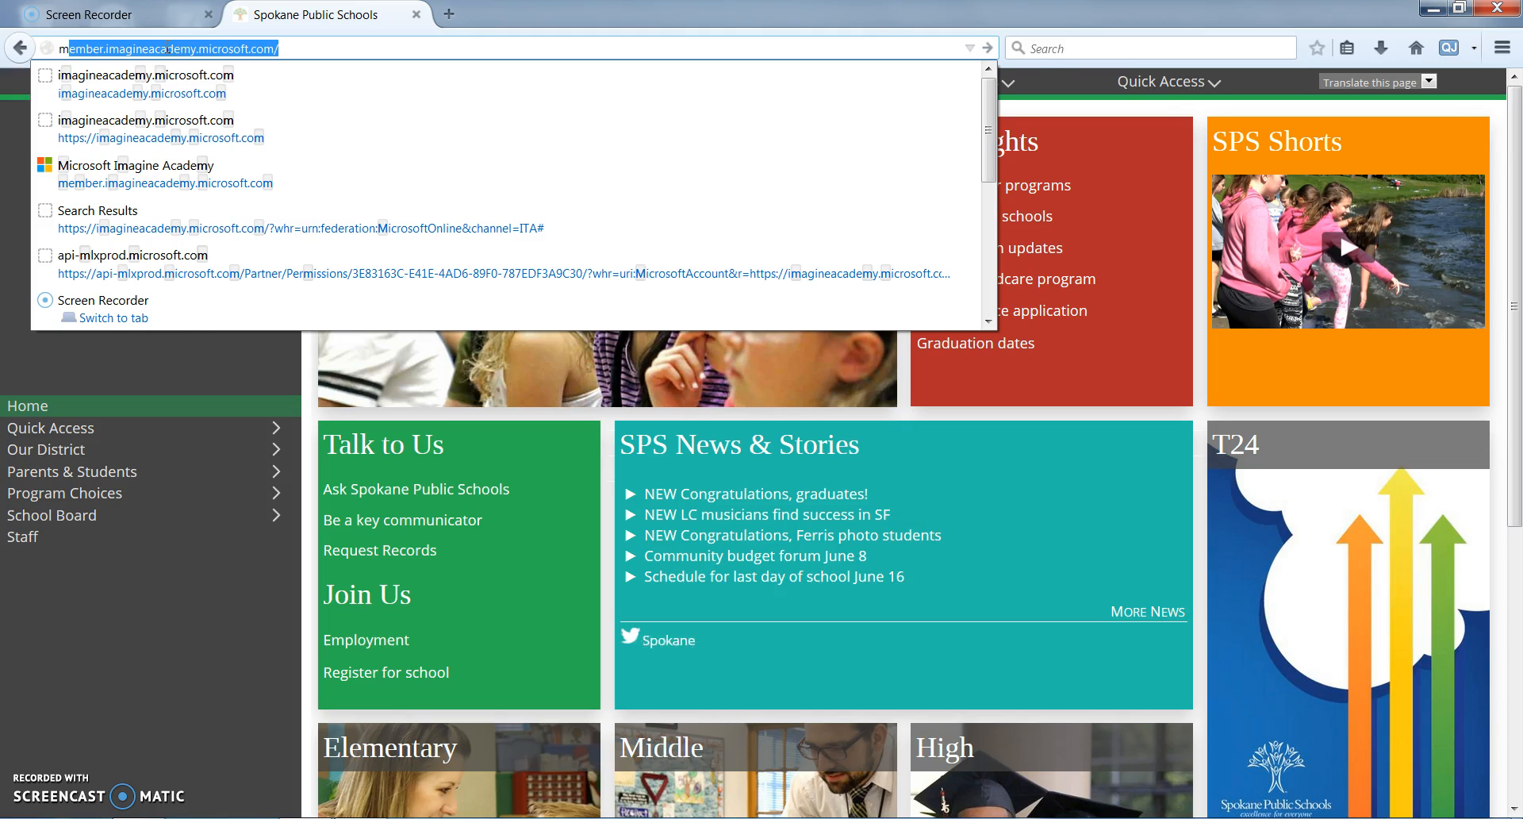
pyautogui.click(165, 173)
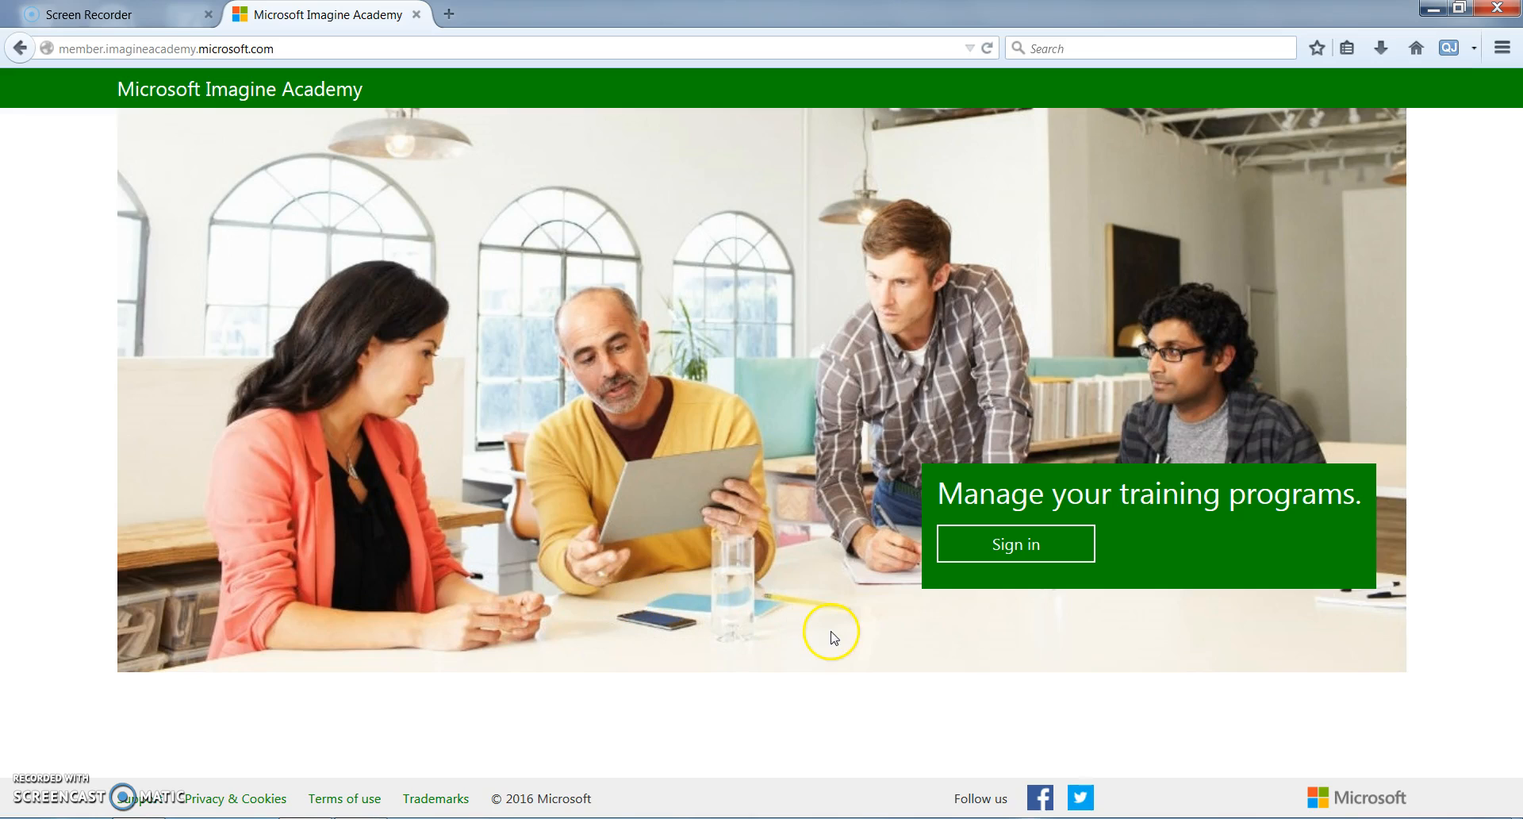
pyautogui.moveTo(1015, 543)
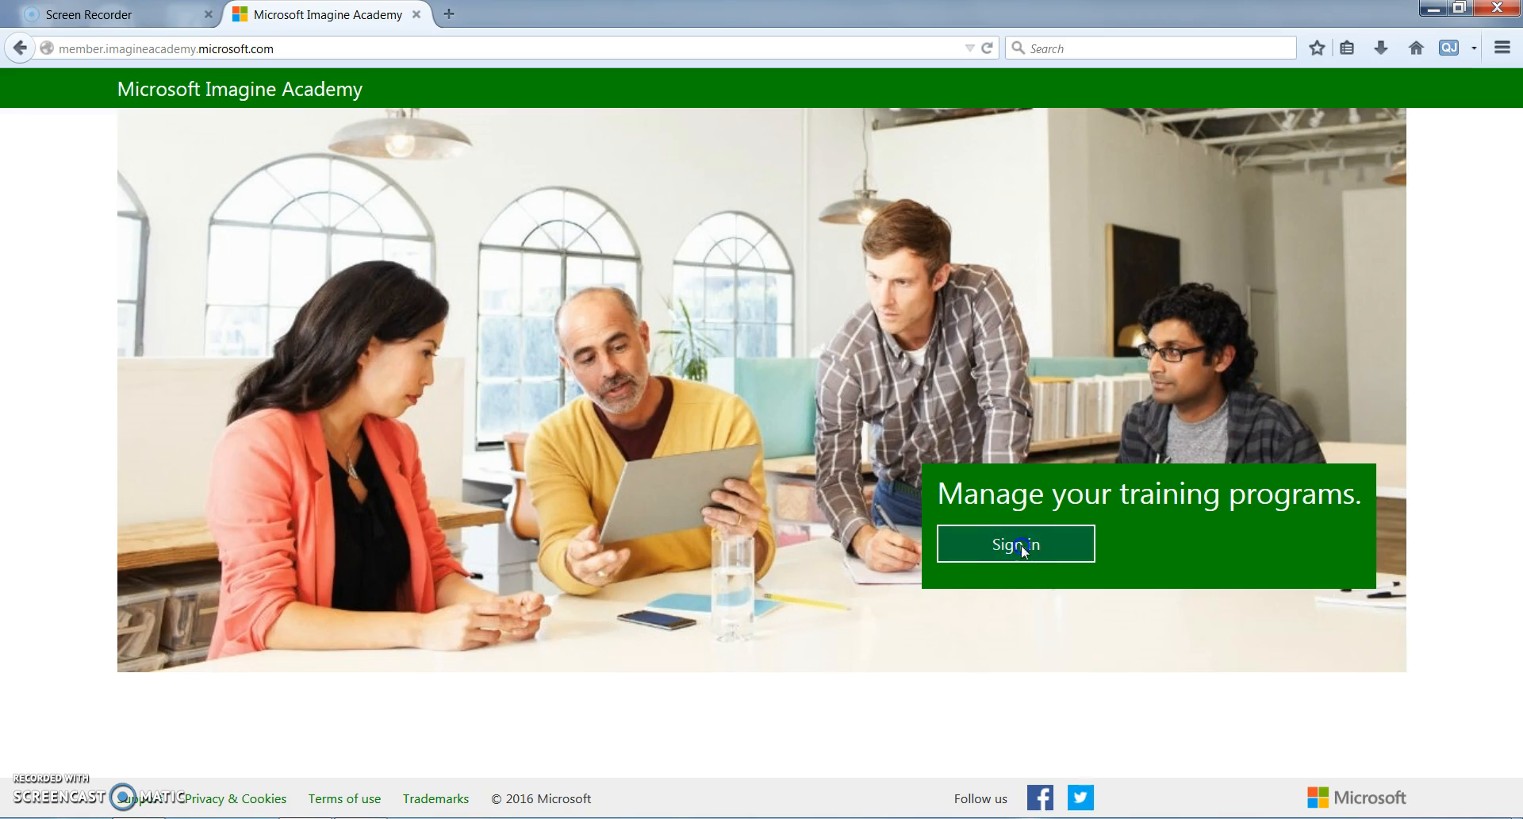
# Choose Sign in, then the Microsoft Account option to reach the account sign-in page.
pyautogui.click(1013, 543)
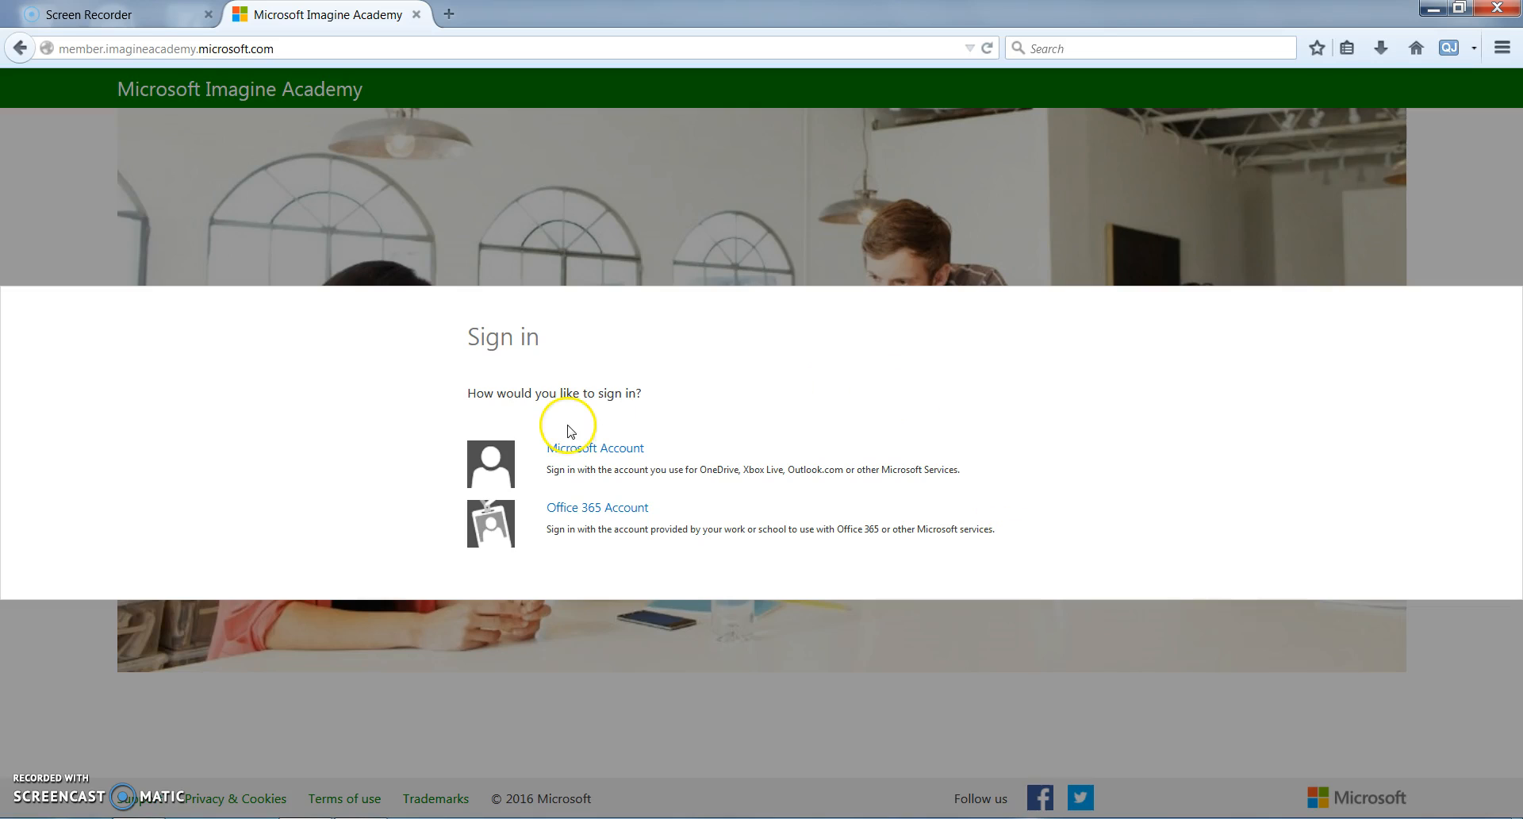
pyautogui.click(594, 447)
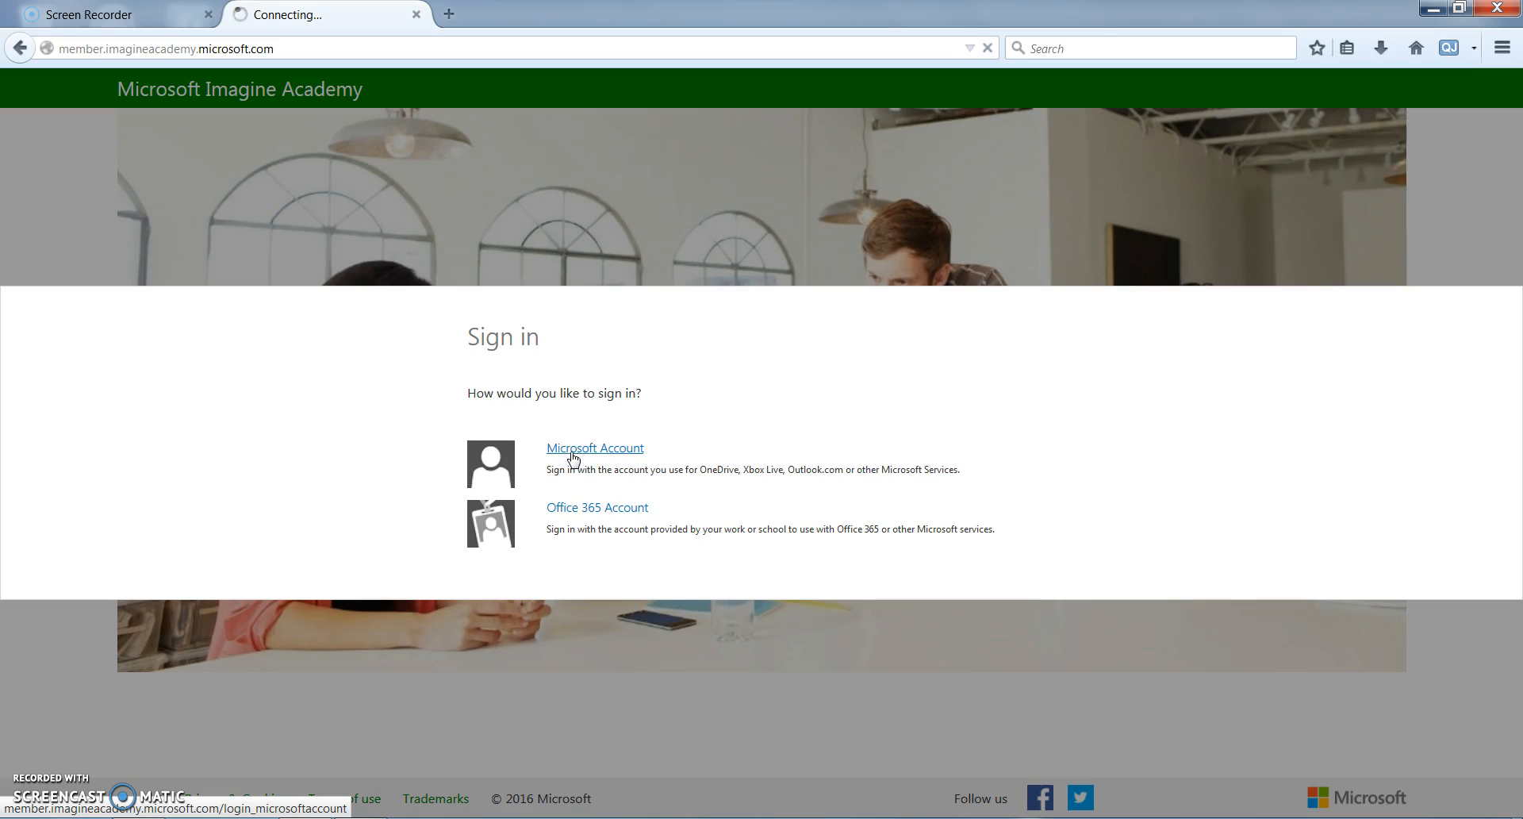
pyautogui.click(593, 447)
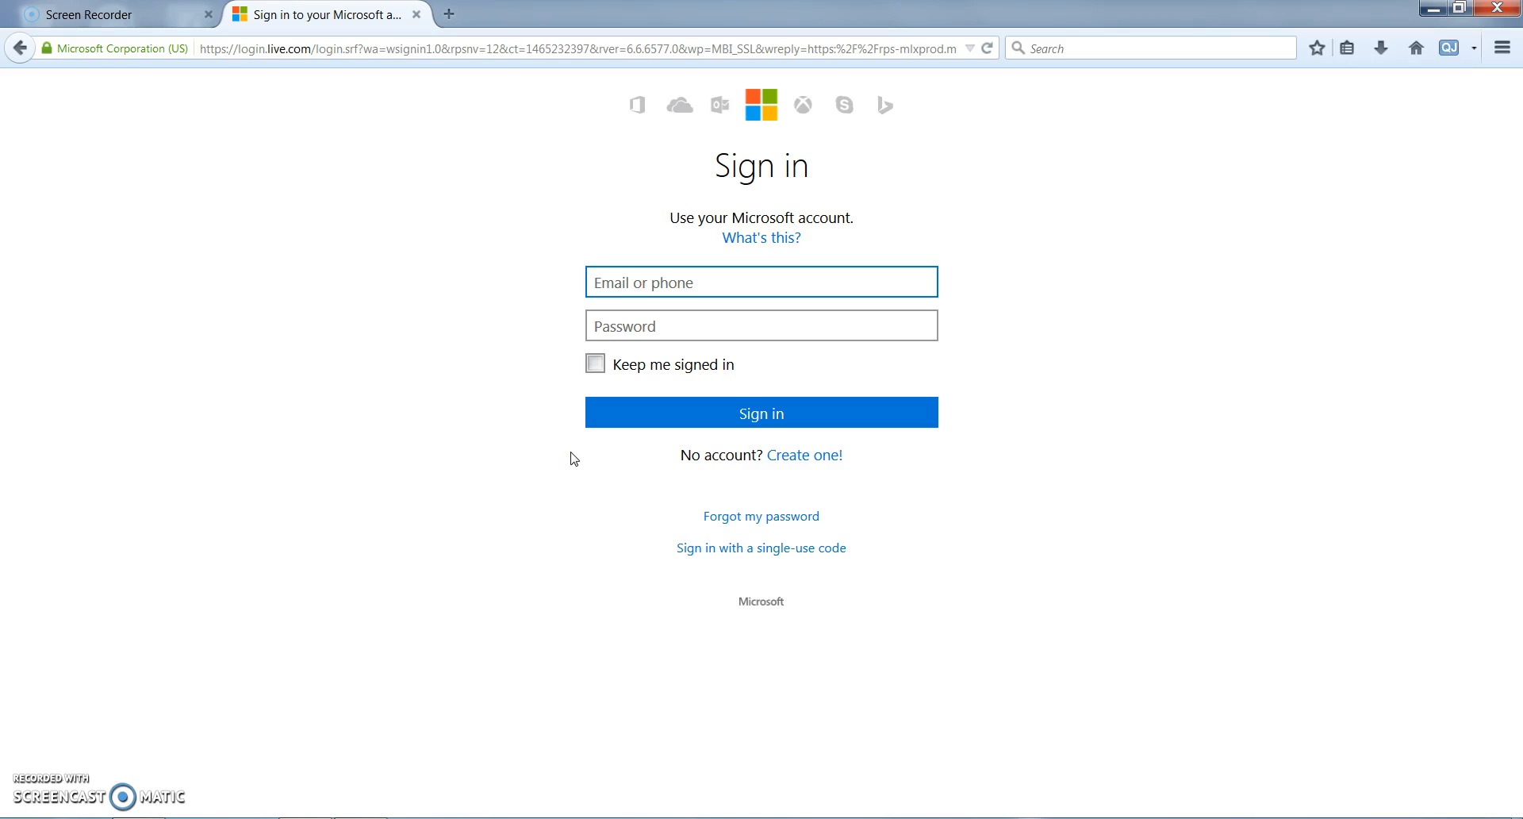
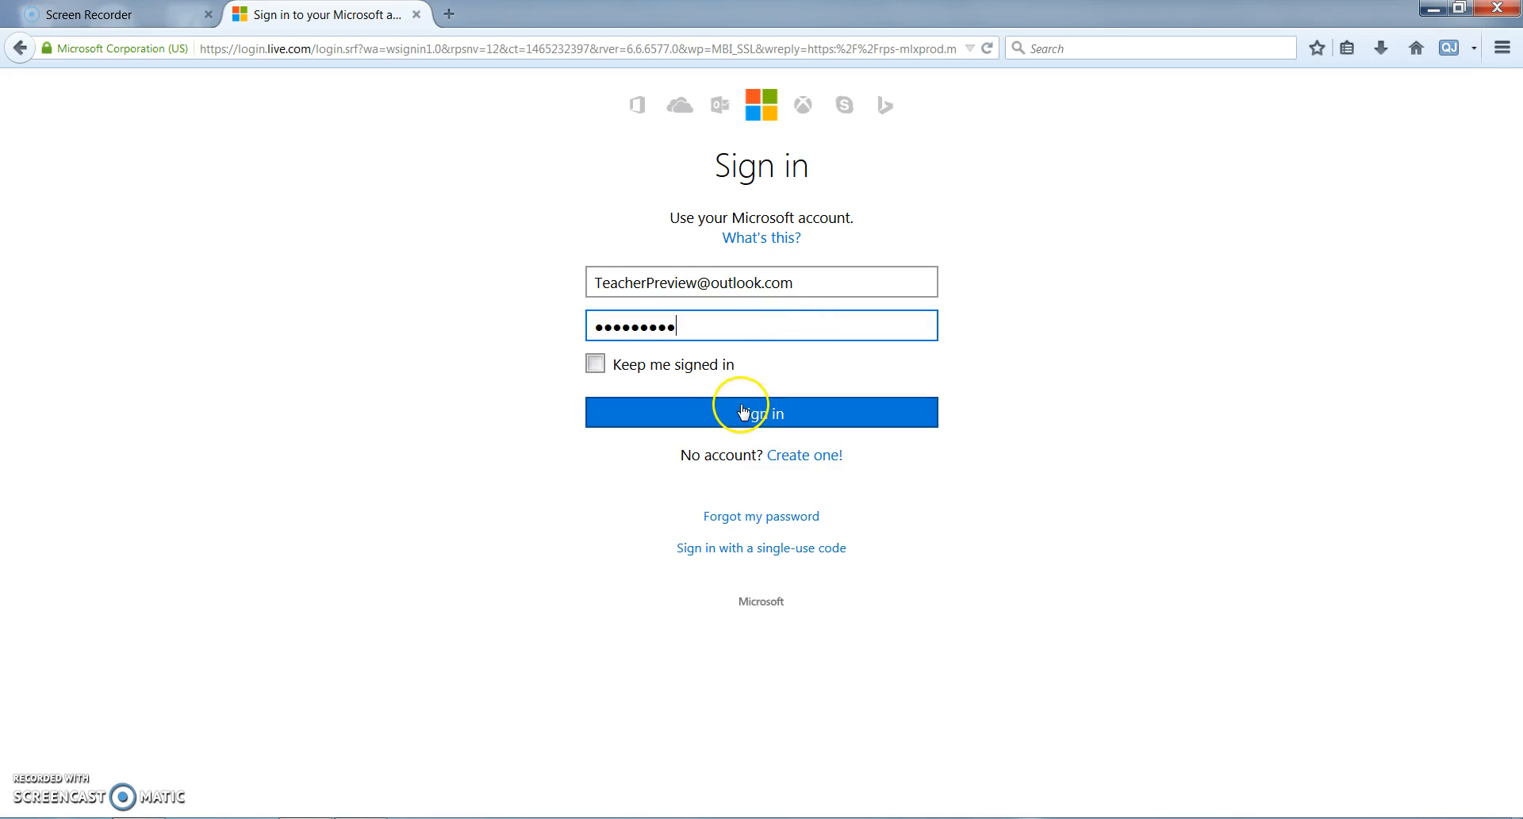
pyautogui.click(761, 411)
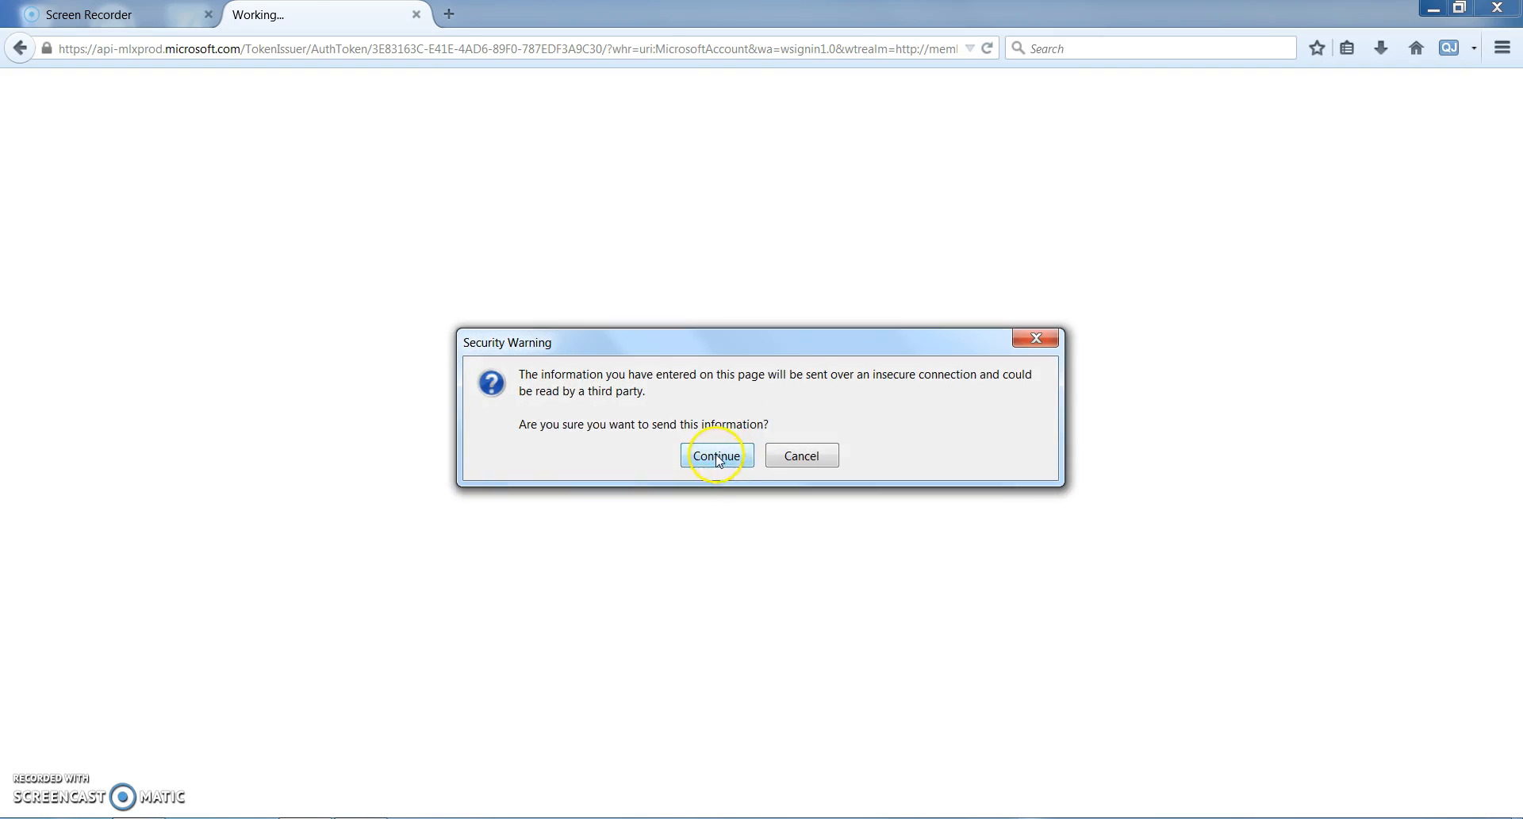
# Continue past the insecure-connection security warning to the teacher dashboard.
pyautogui.click(717, 455)
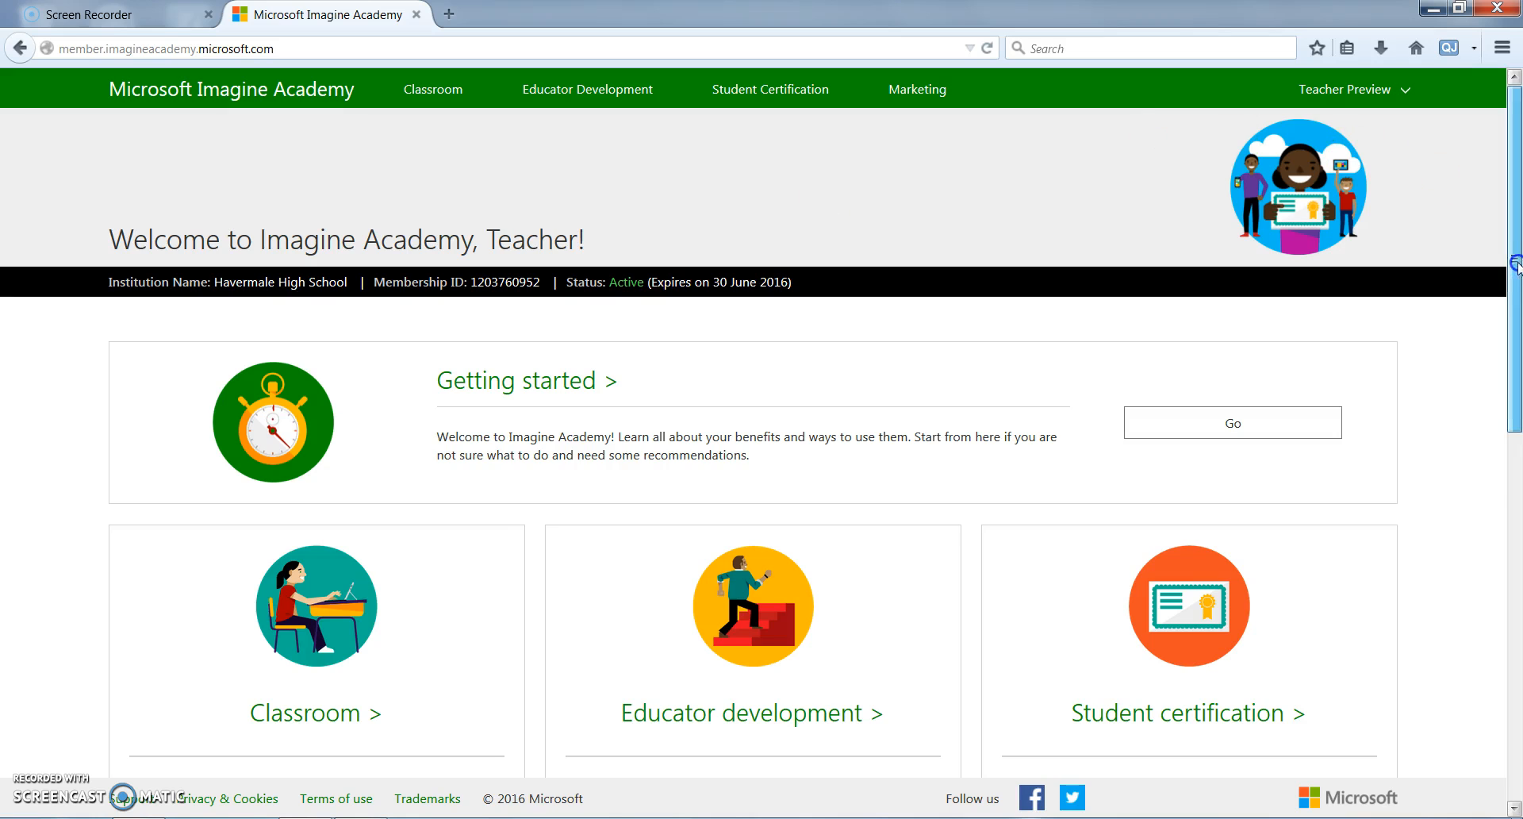
# Scroll the welcome page down to the Classroom heading and open it.
pyautogui.scroll(-3)
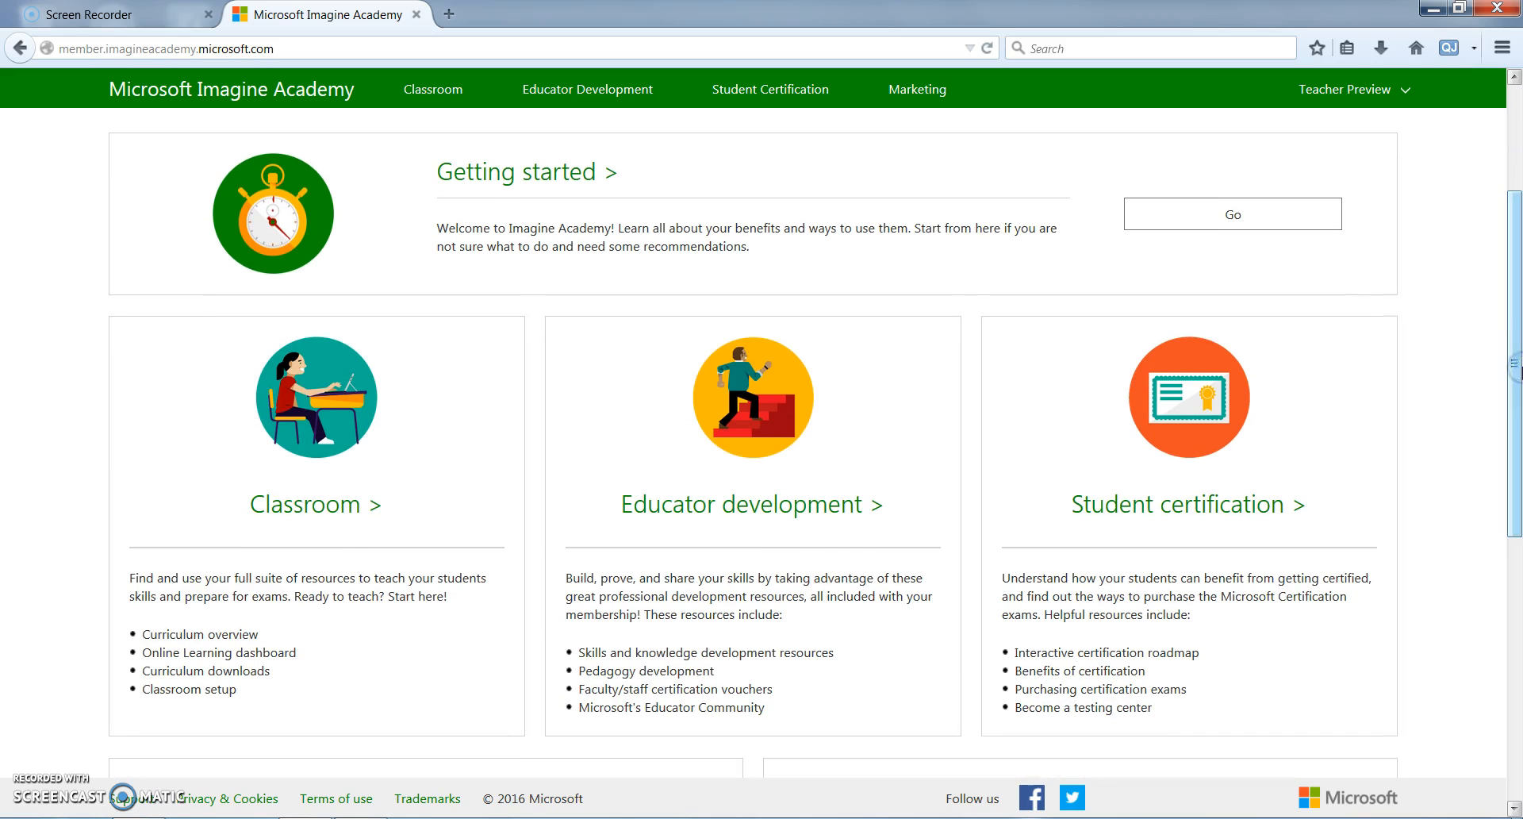
pyautogui.moveTo(1334, 450)
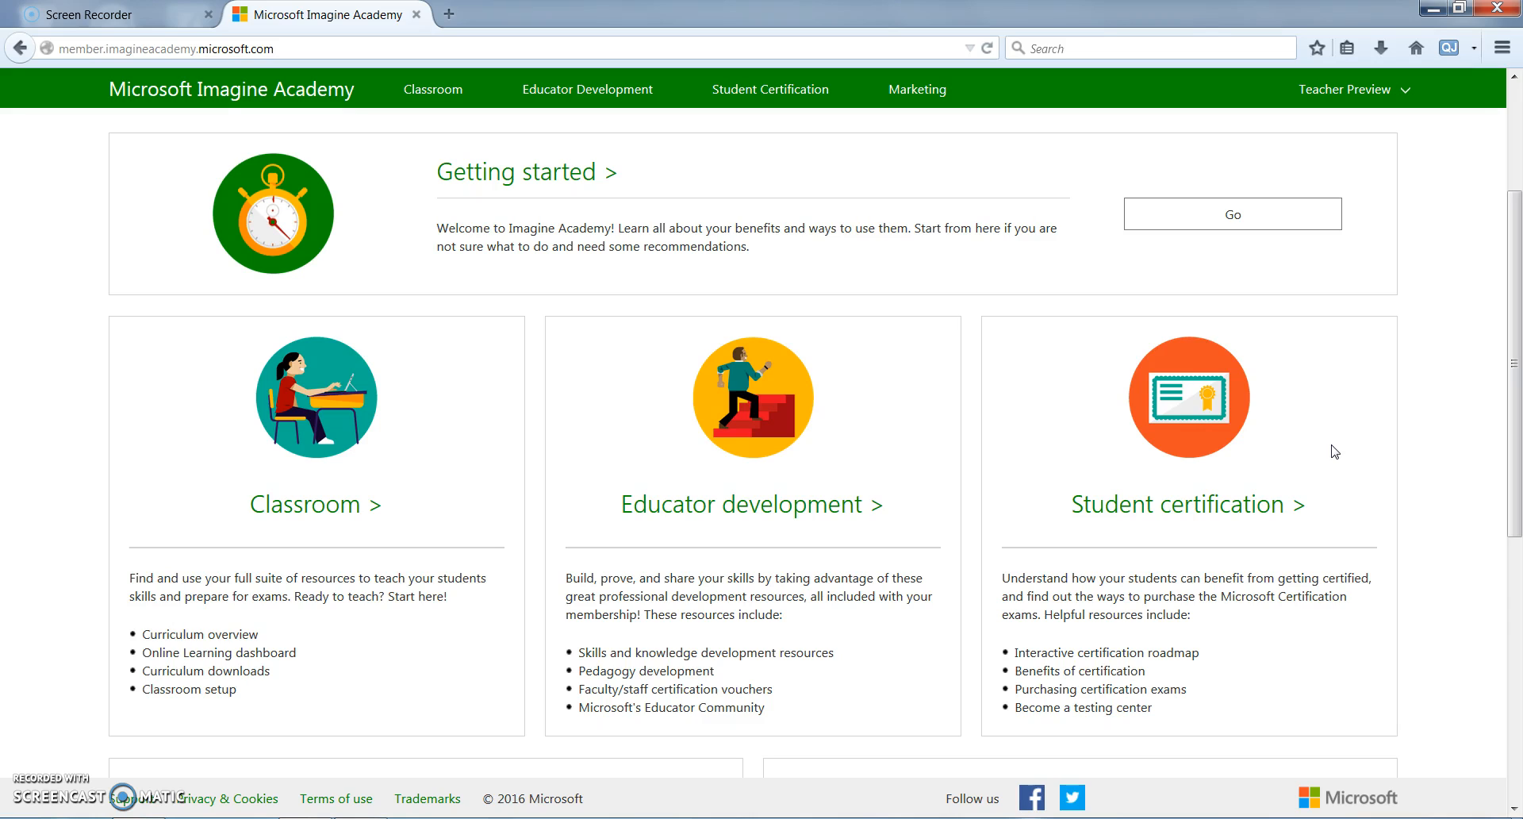
pyautogui.click(875, 454)
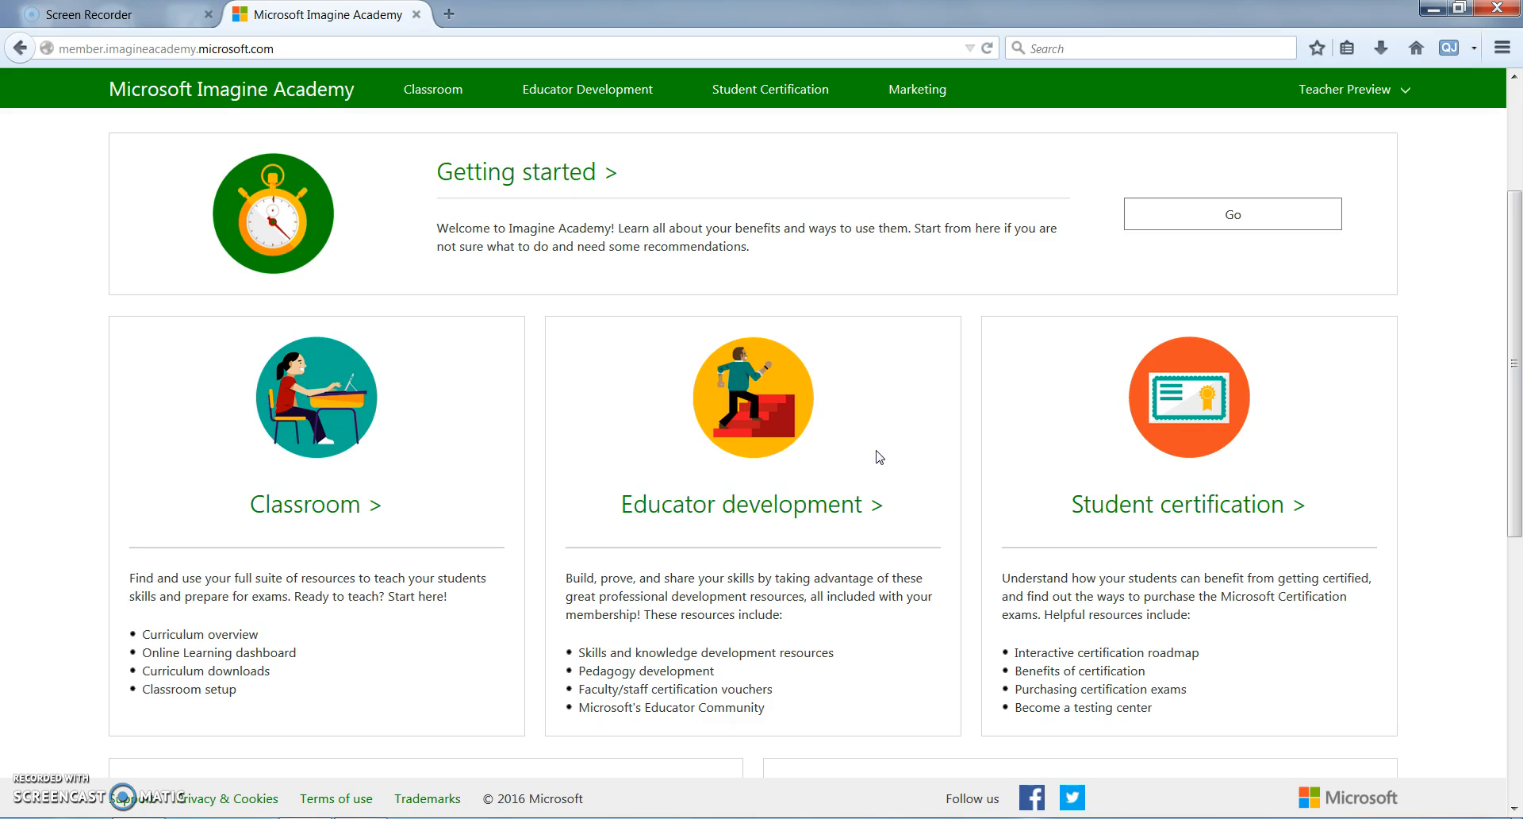
pyautogui.moveTo(425, 406)
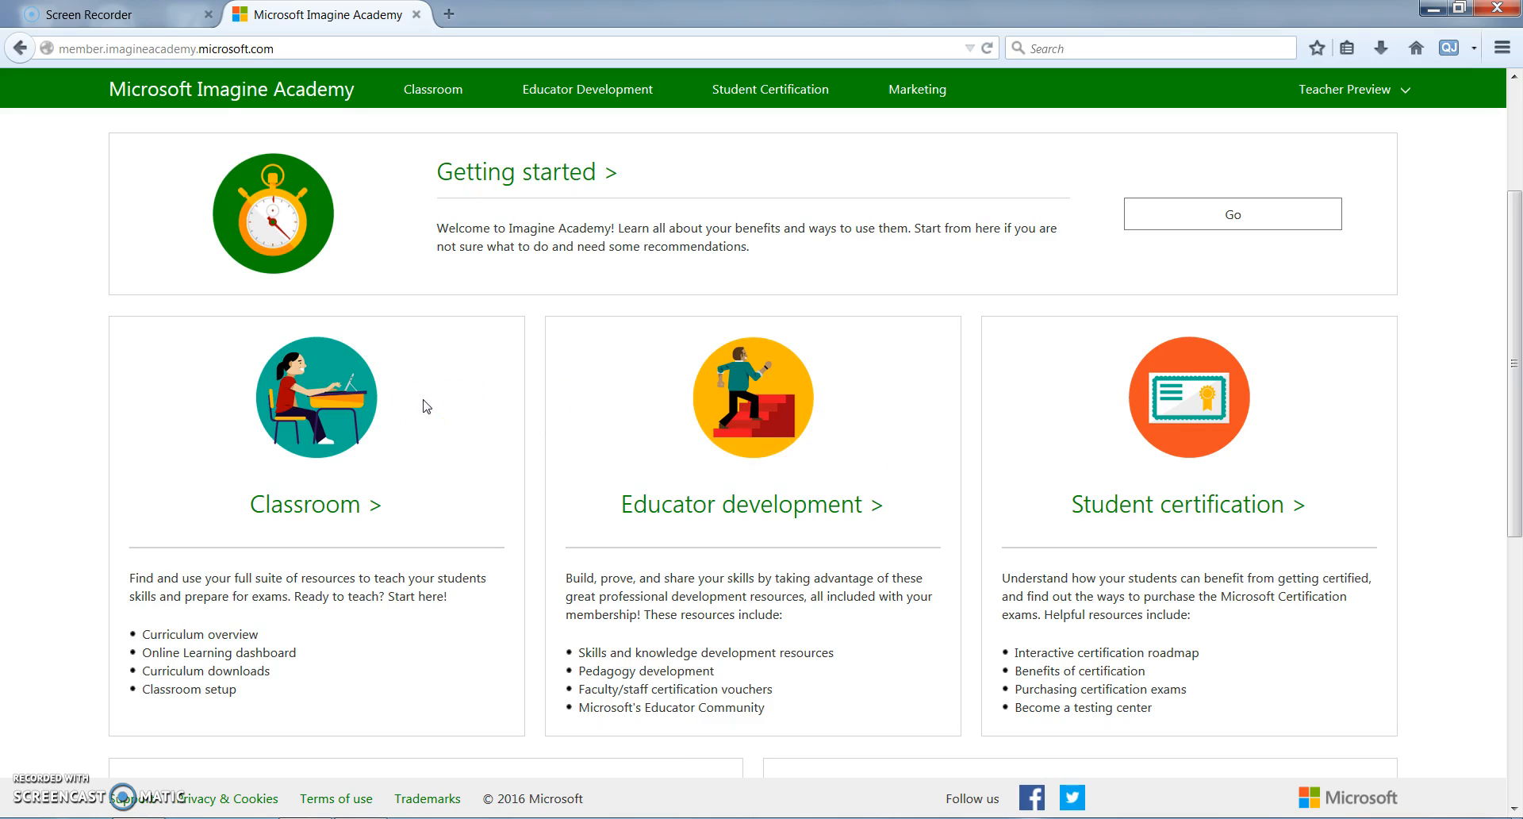
pyautogui.moveTo(302, 514)
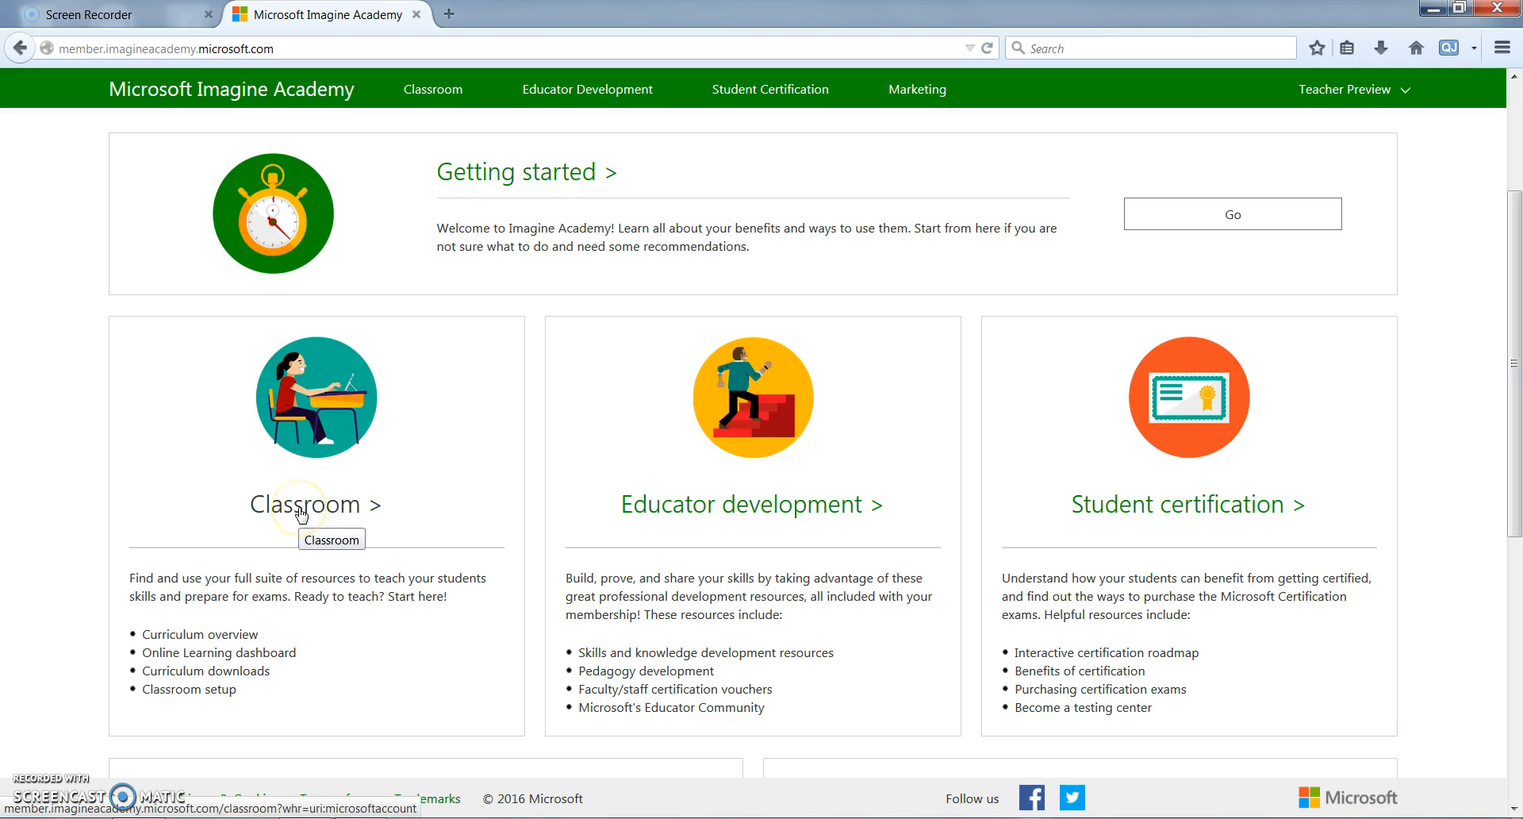
pyautogui.click(306, 504)
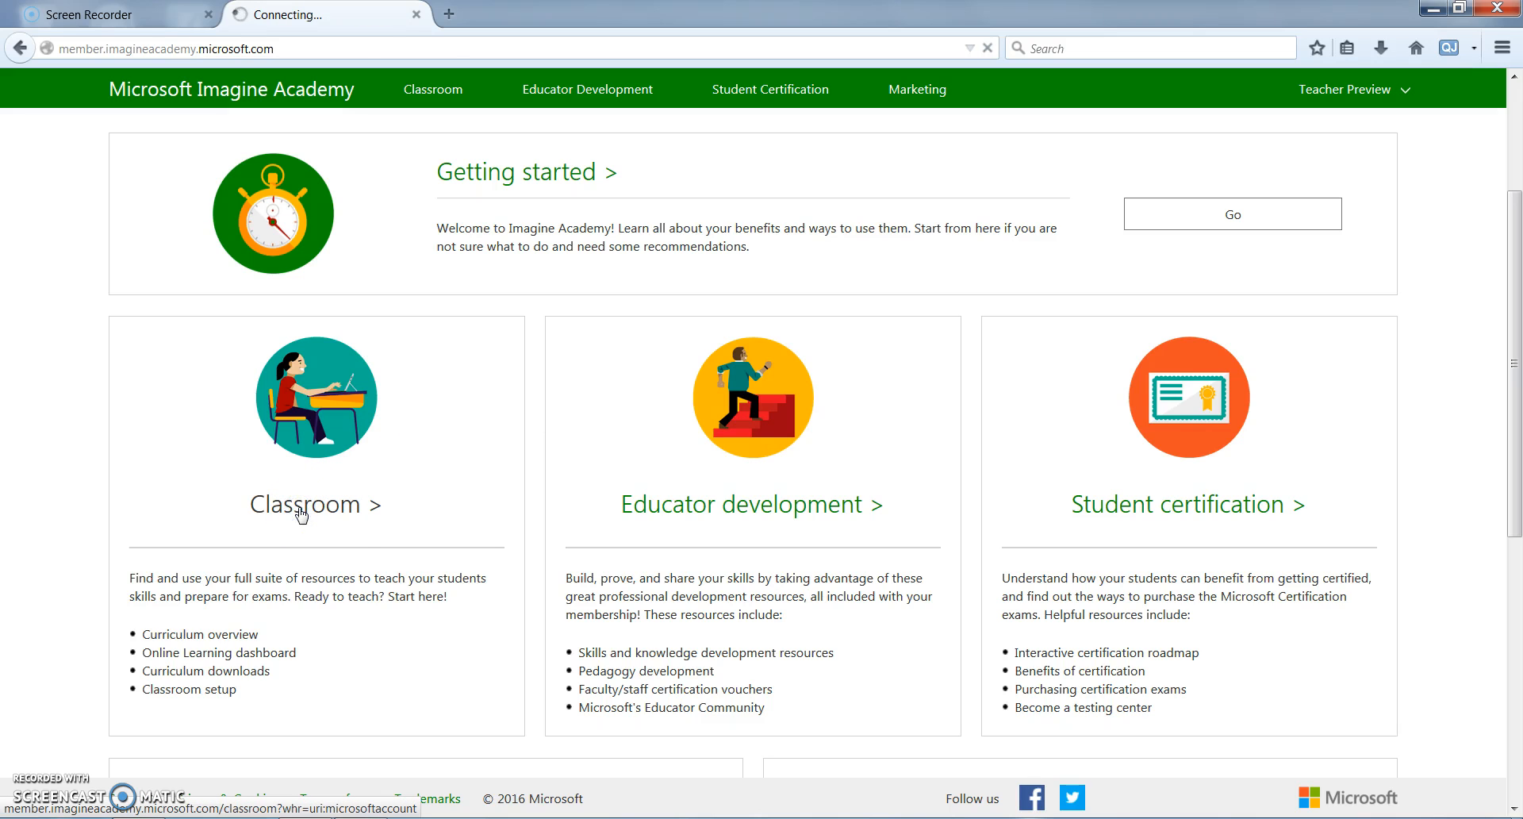
pyautogui.click(302, 504)
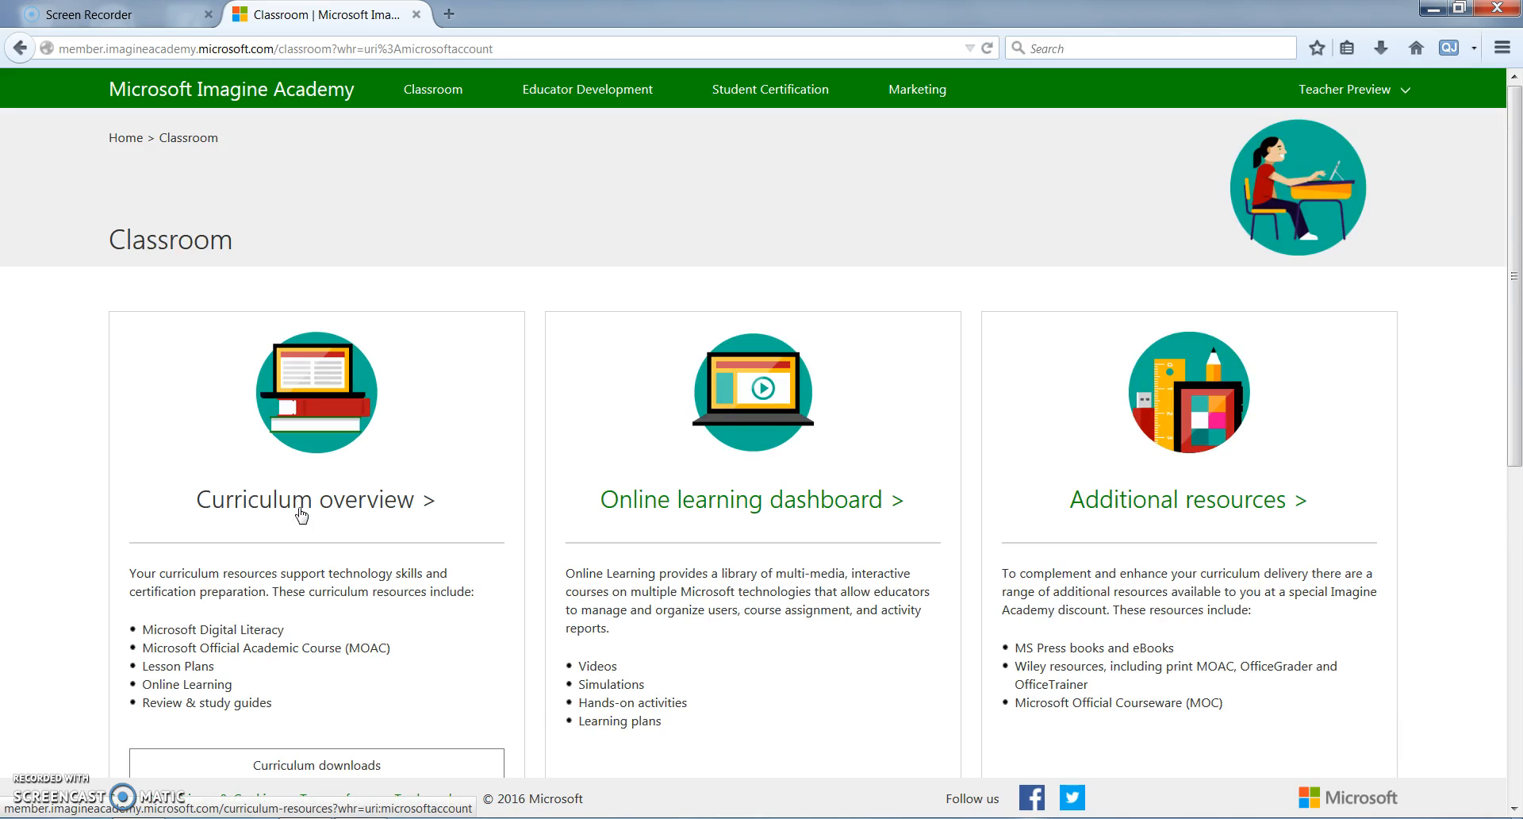
pyautogui.moveTo(541, 242)
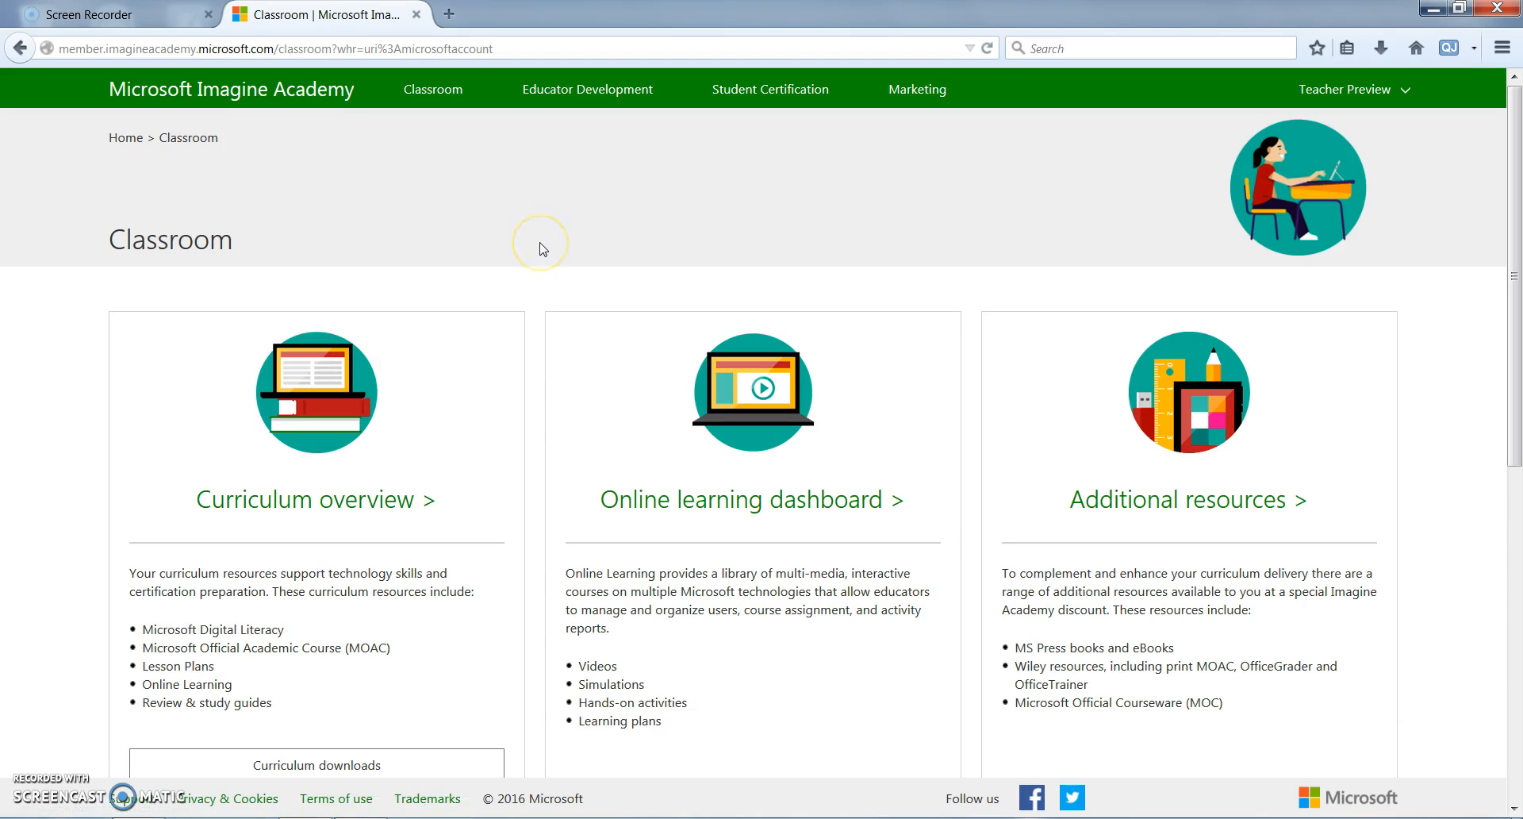
pyautogui.moveTo(441, 421)
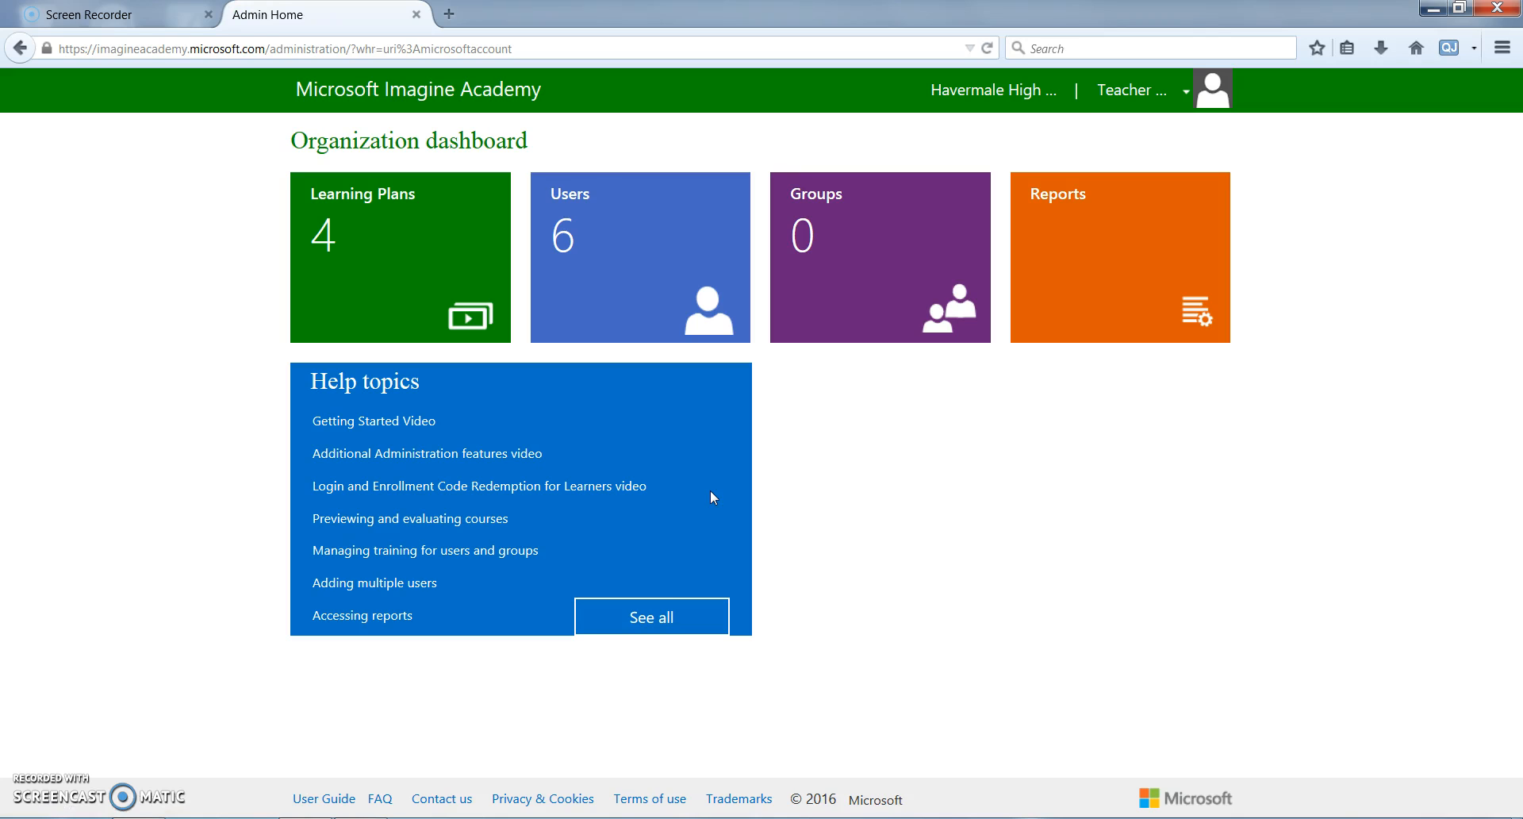
pyautogui.moveTo(909, 477)
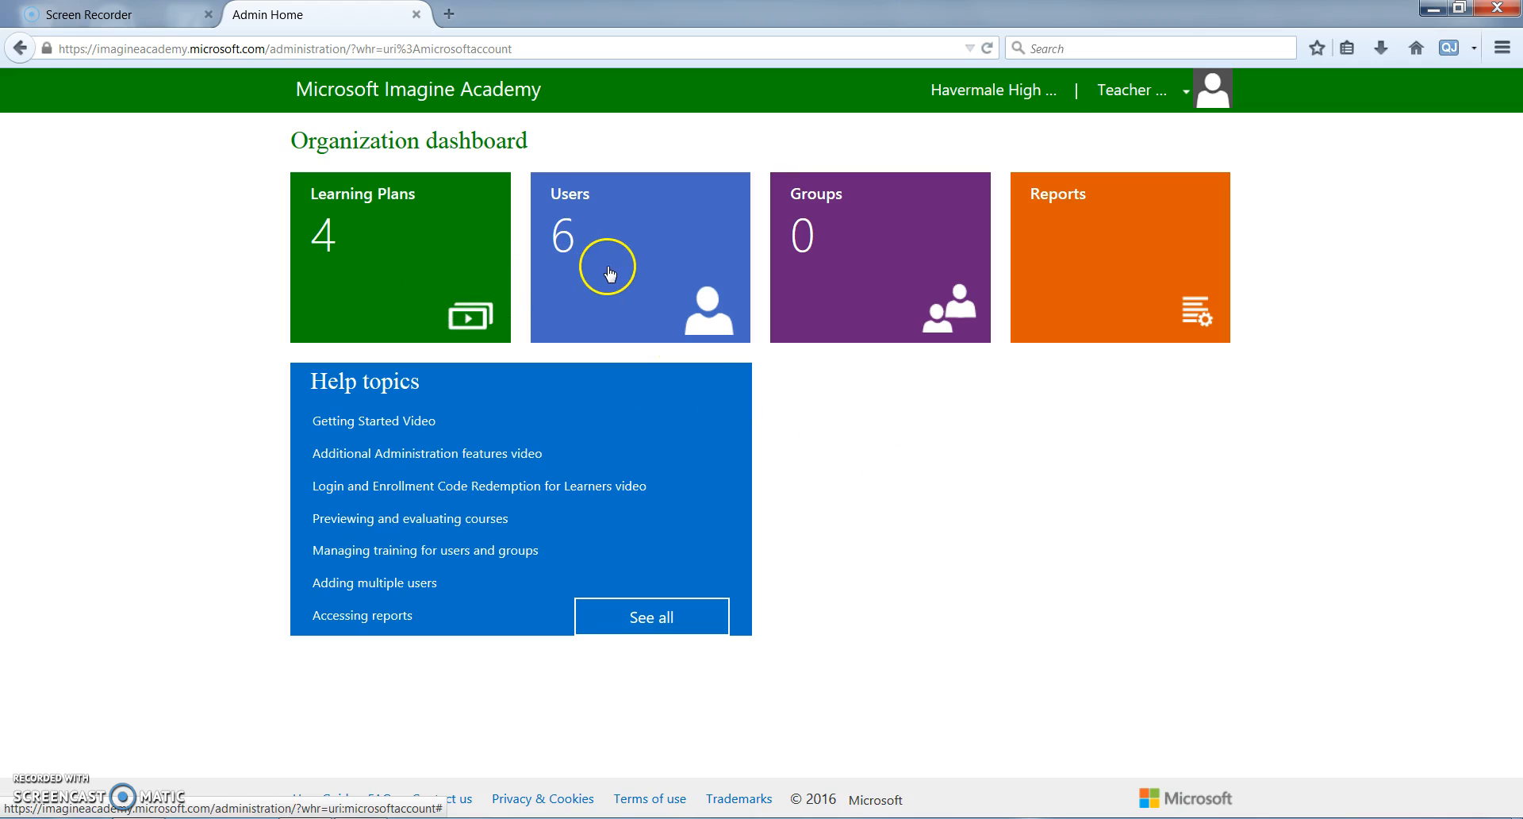
pyautogui.moveTo(1053, 237)
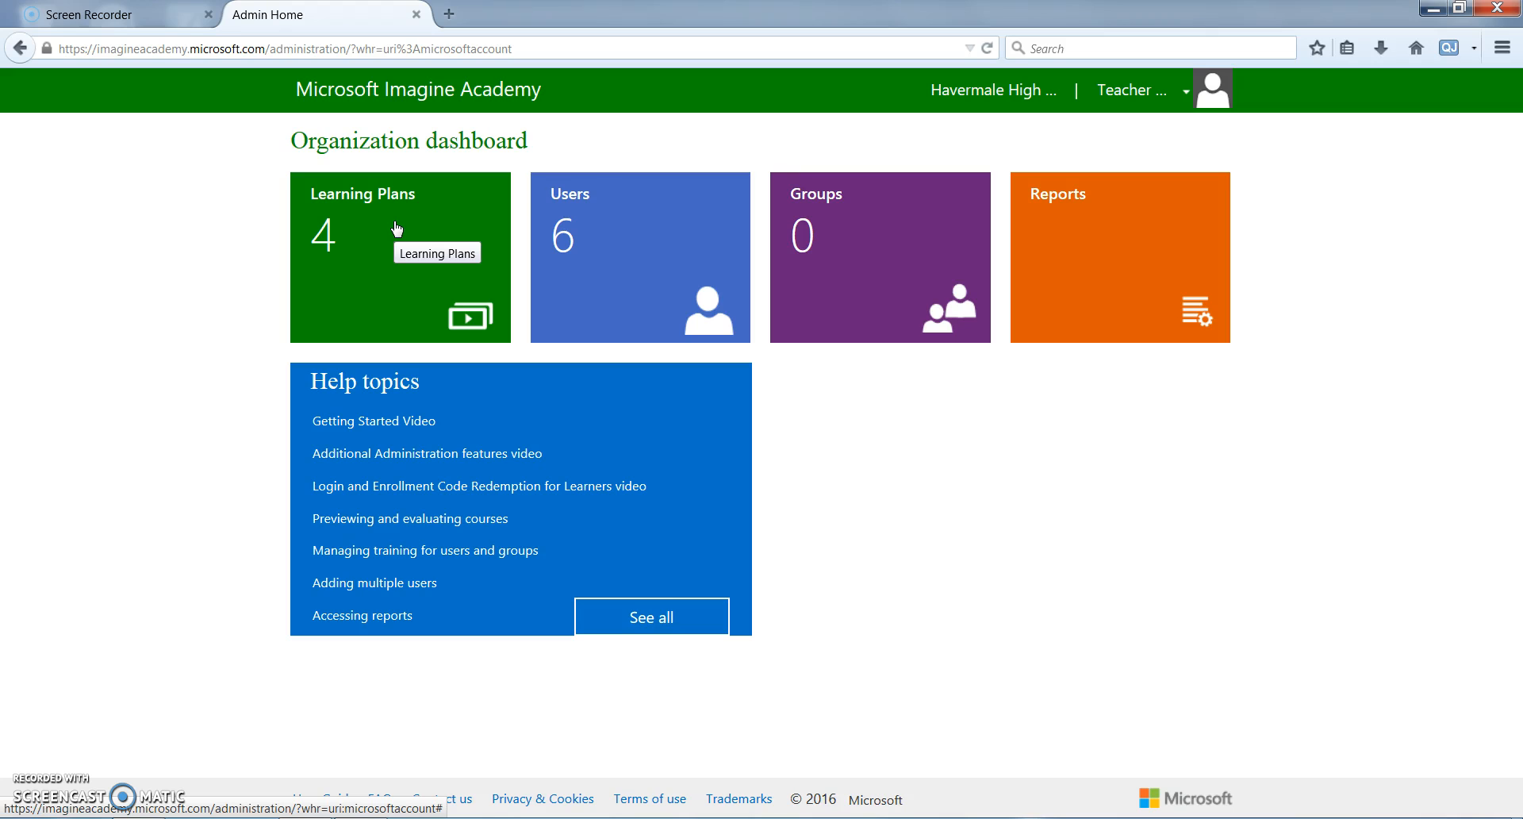
pyautogui.moveTo(624, 222)
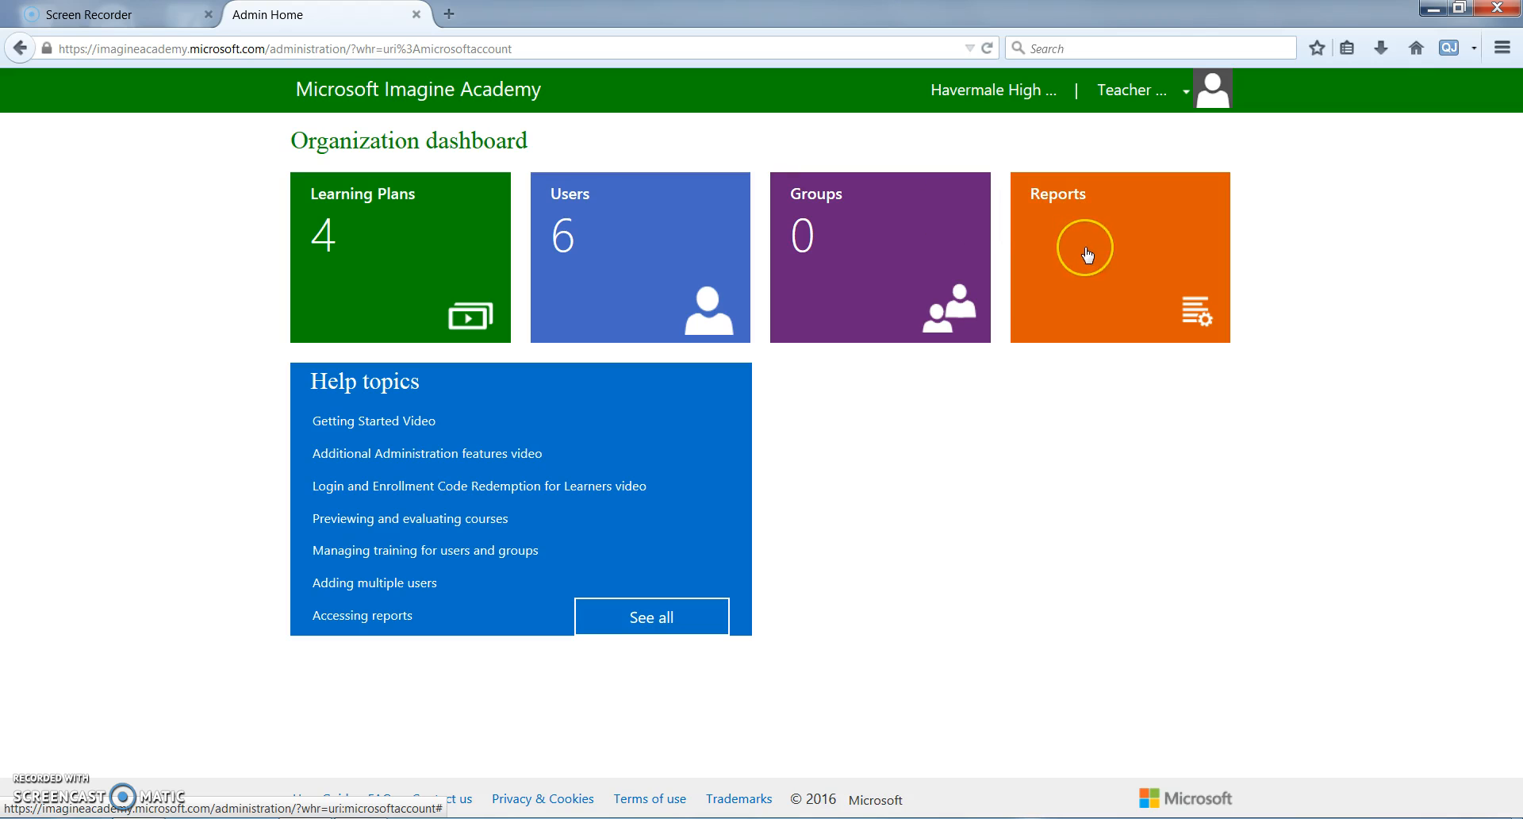
pyautogui.moveTo(1086, 254)
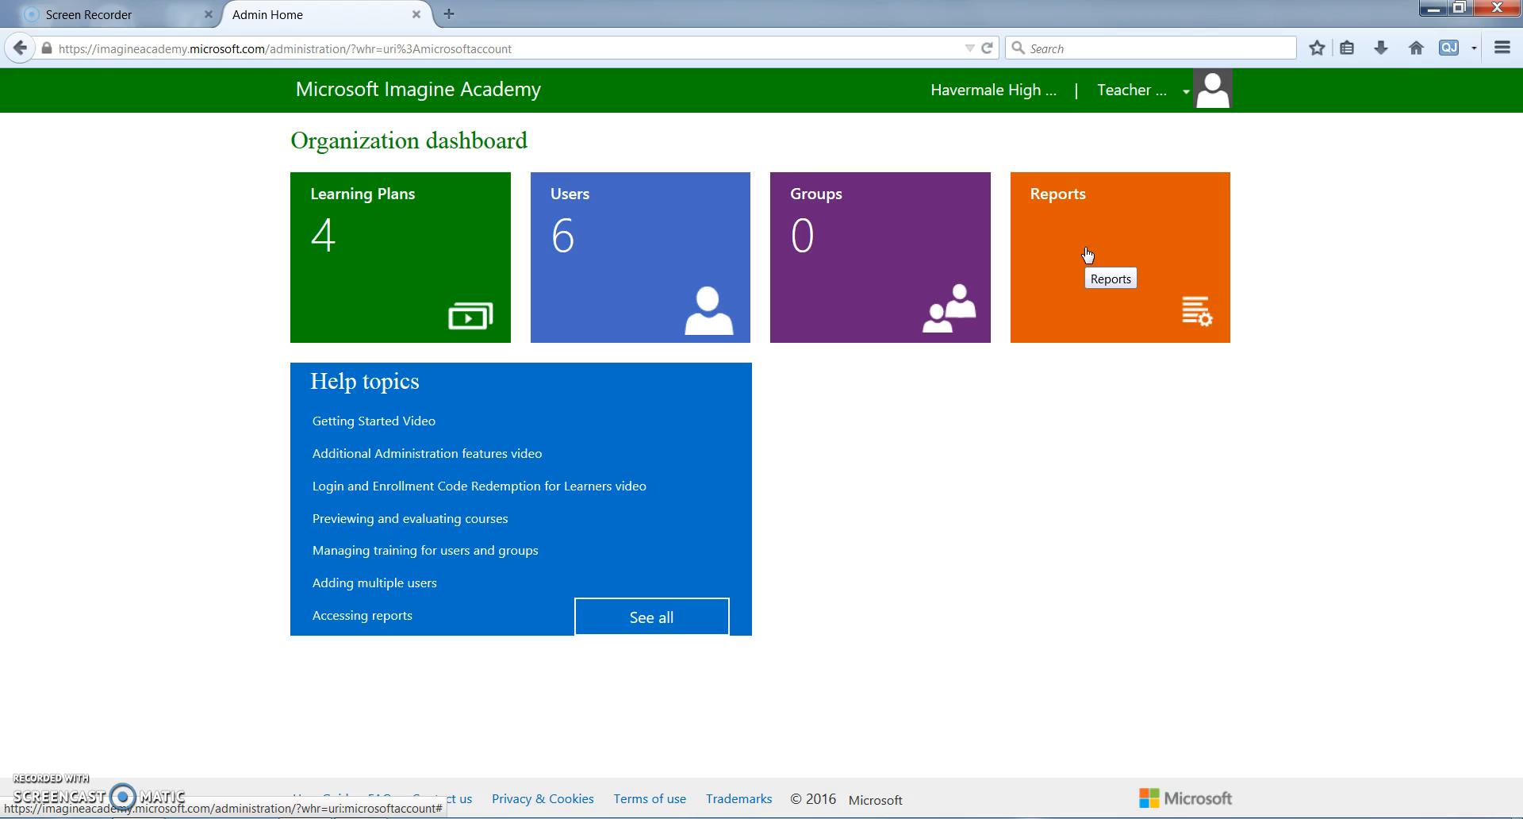
pyautogui.moveTo(896, 356)
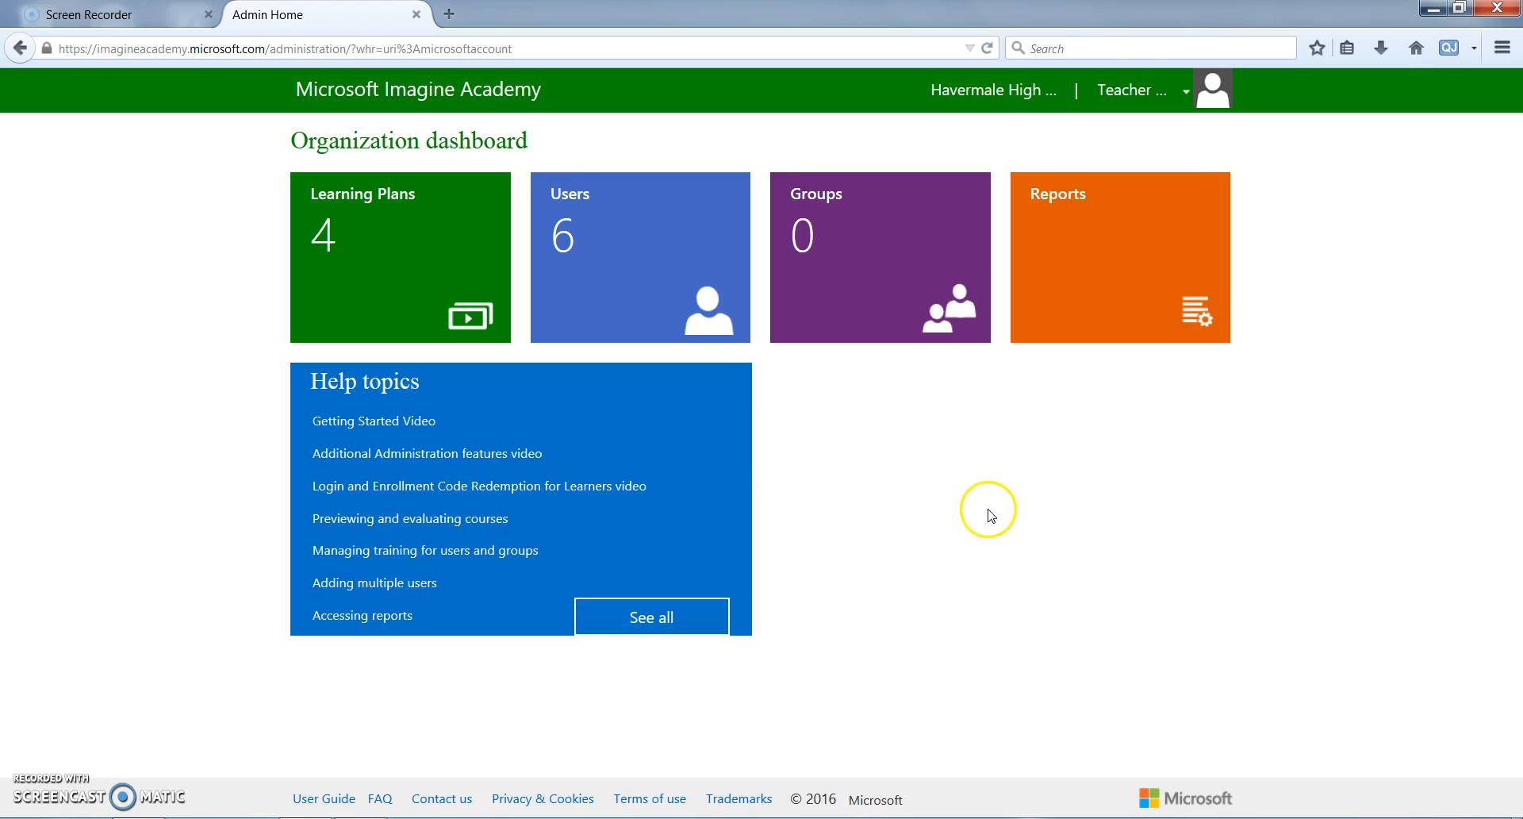
pyautogui.moveTo(1126, 90)
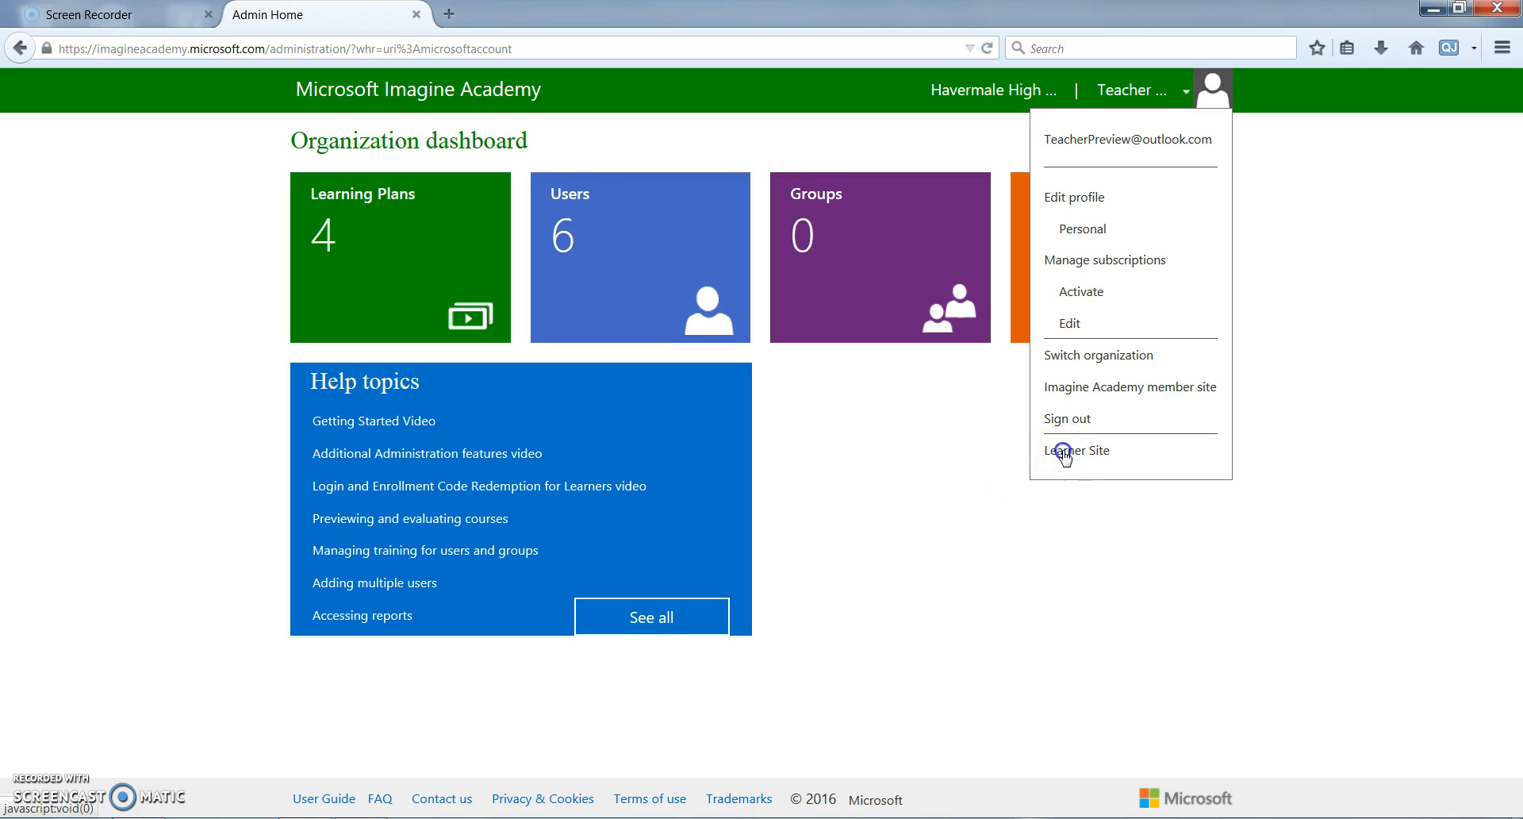
# Open Learner Site from the account dropdown in a new tab.
pyautogui.click(1077, 450)
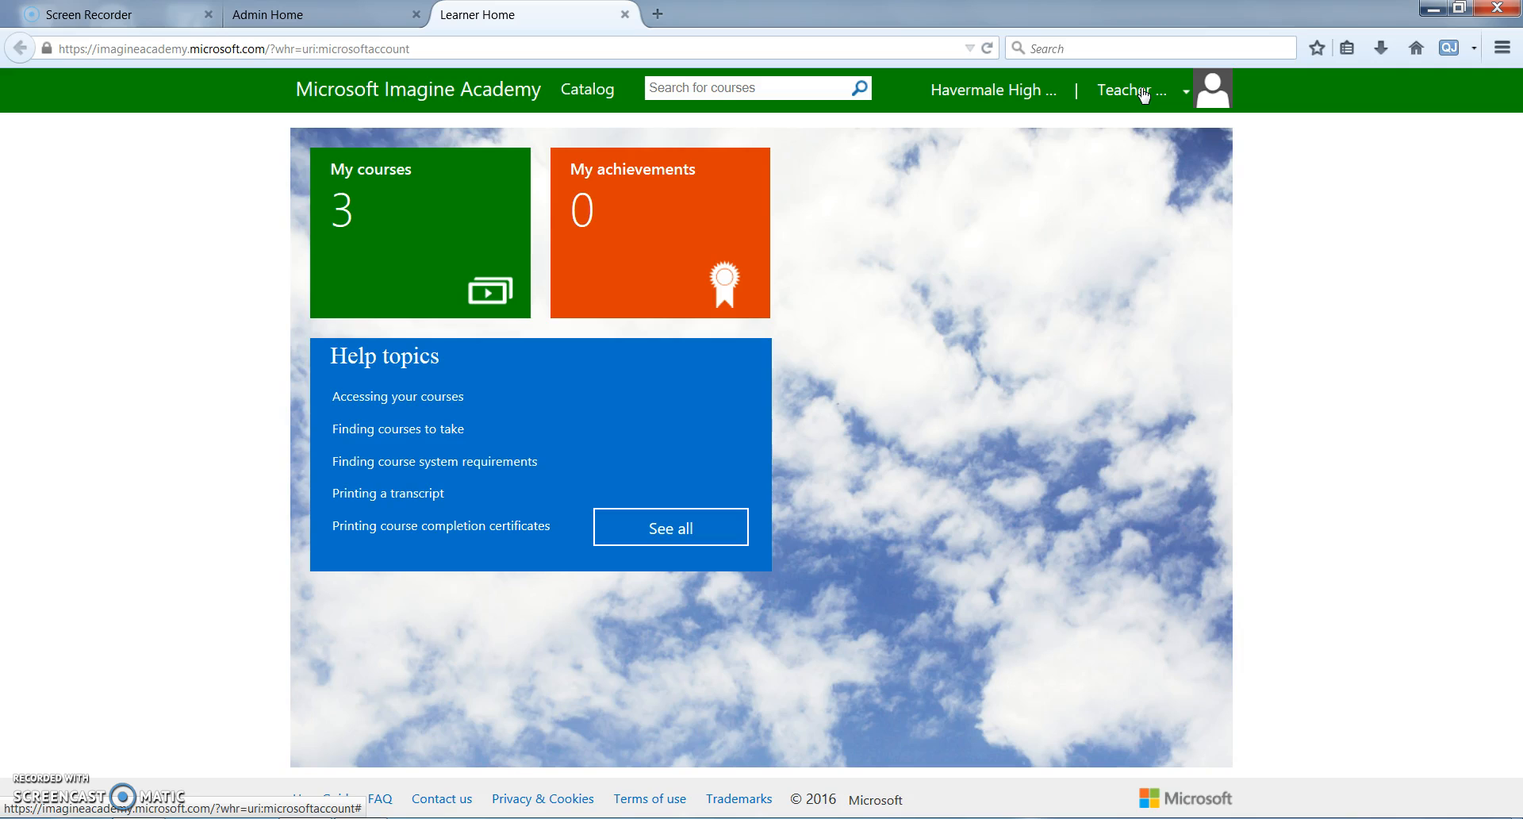
# Switch from the learner site to Admin Site through the account dropdown.
pyautogui.click(1211, 88)
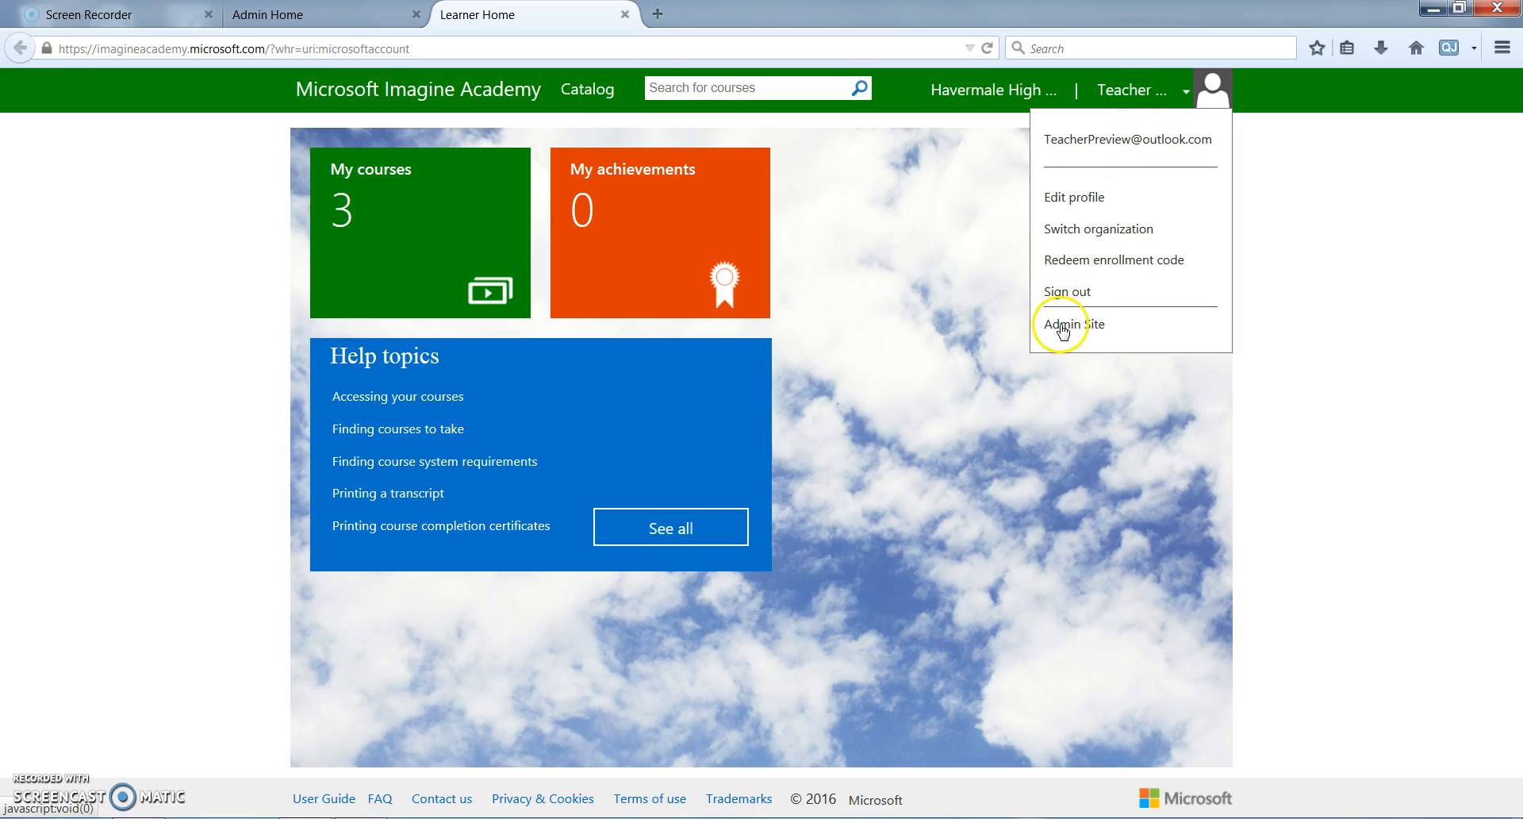
pyautogui.click(1071, 324)
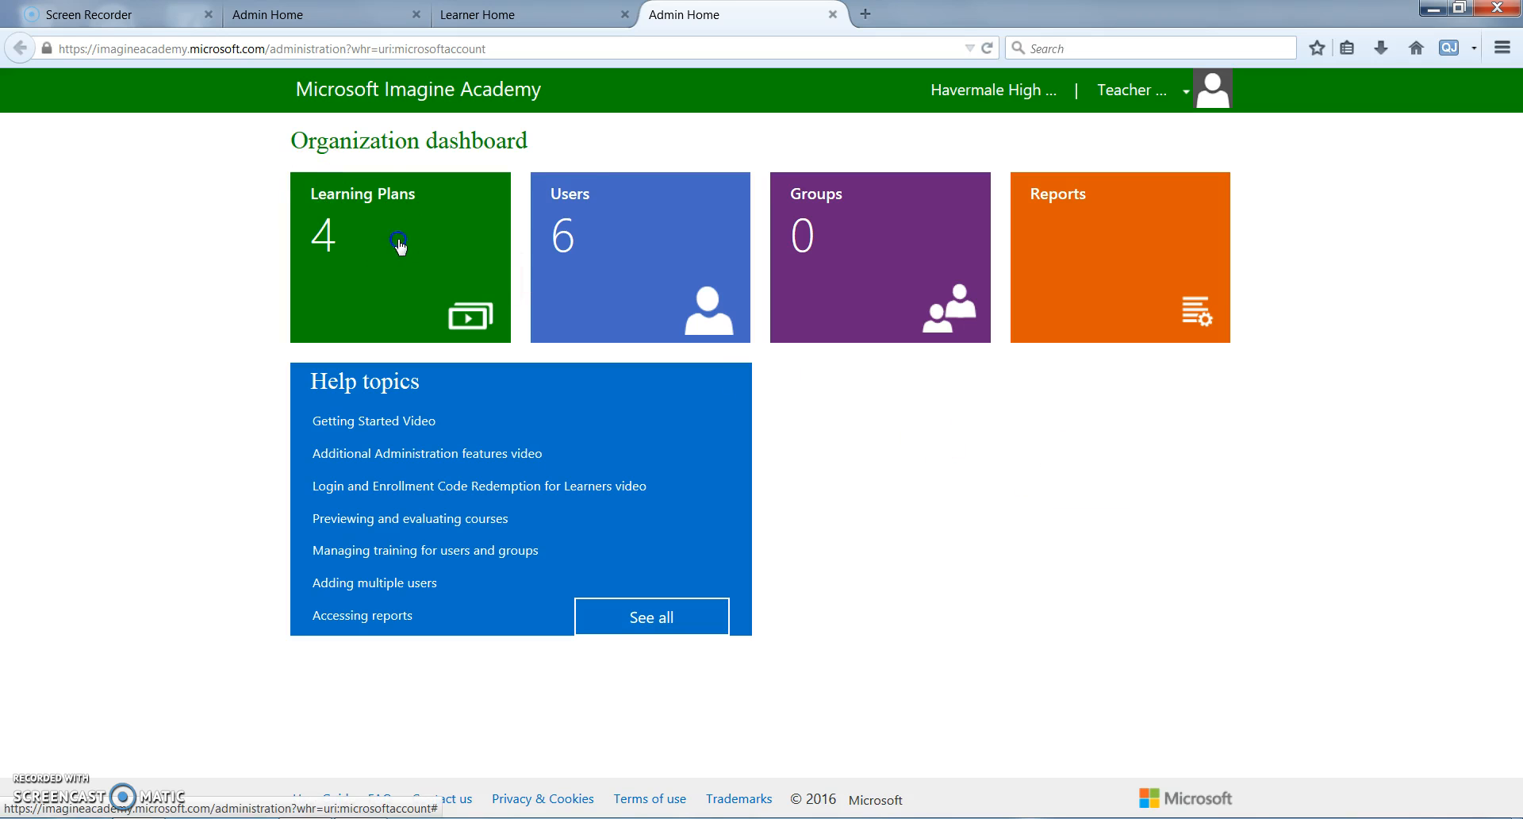
# Open the Learning Plans tile on the Organization dashboard.
pyautogui.click(399, 257)
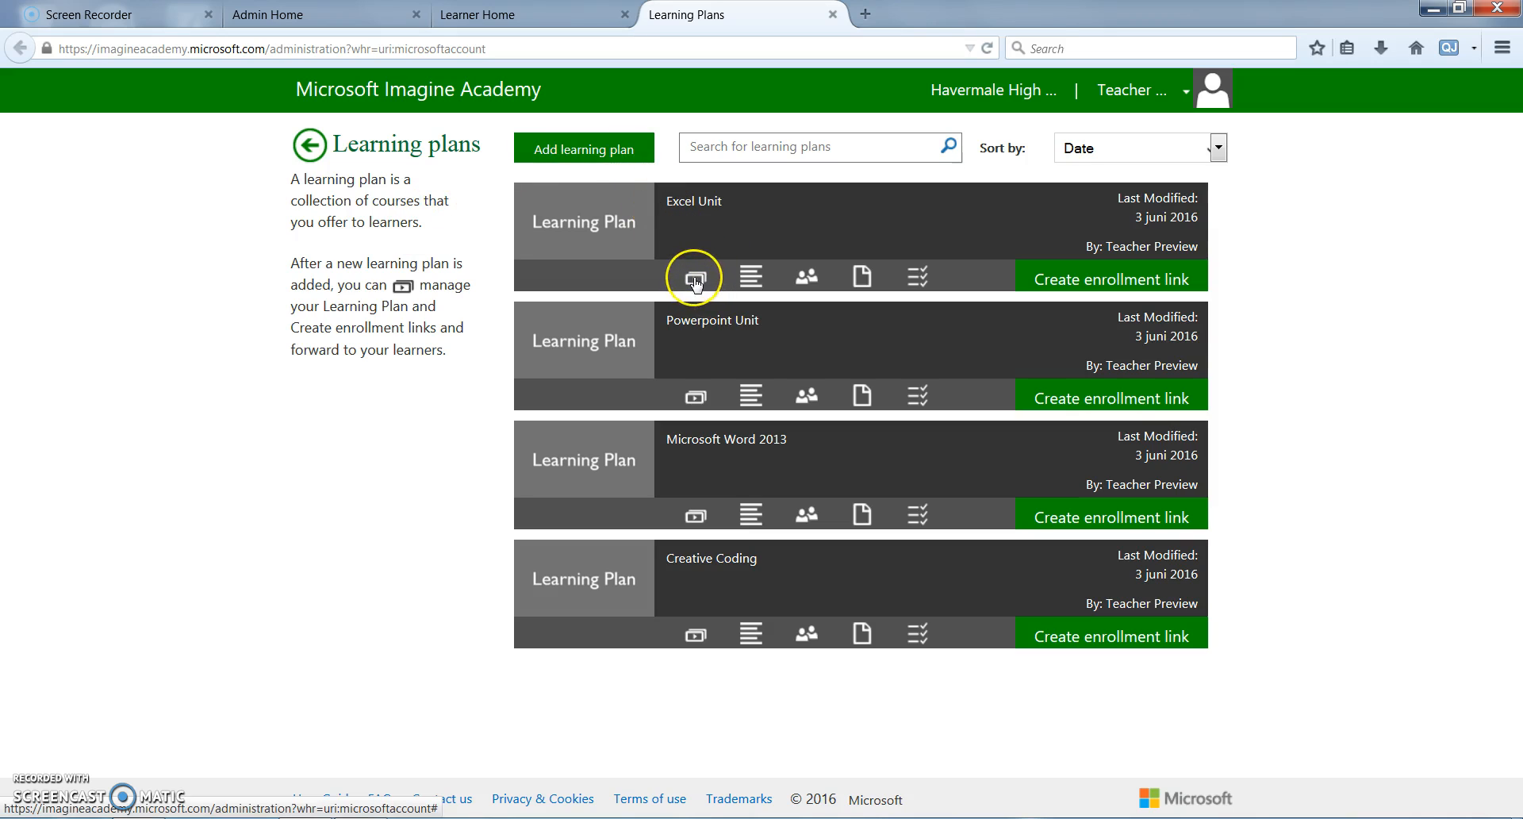
pyautogui.moveTo(762, 275)
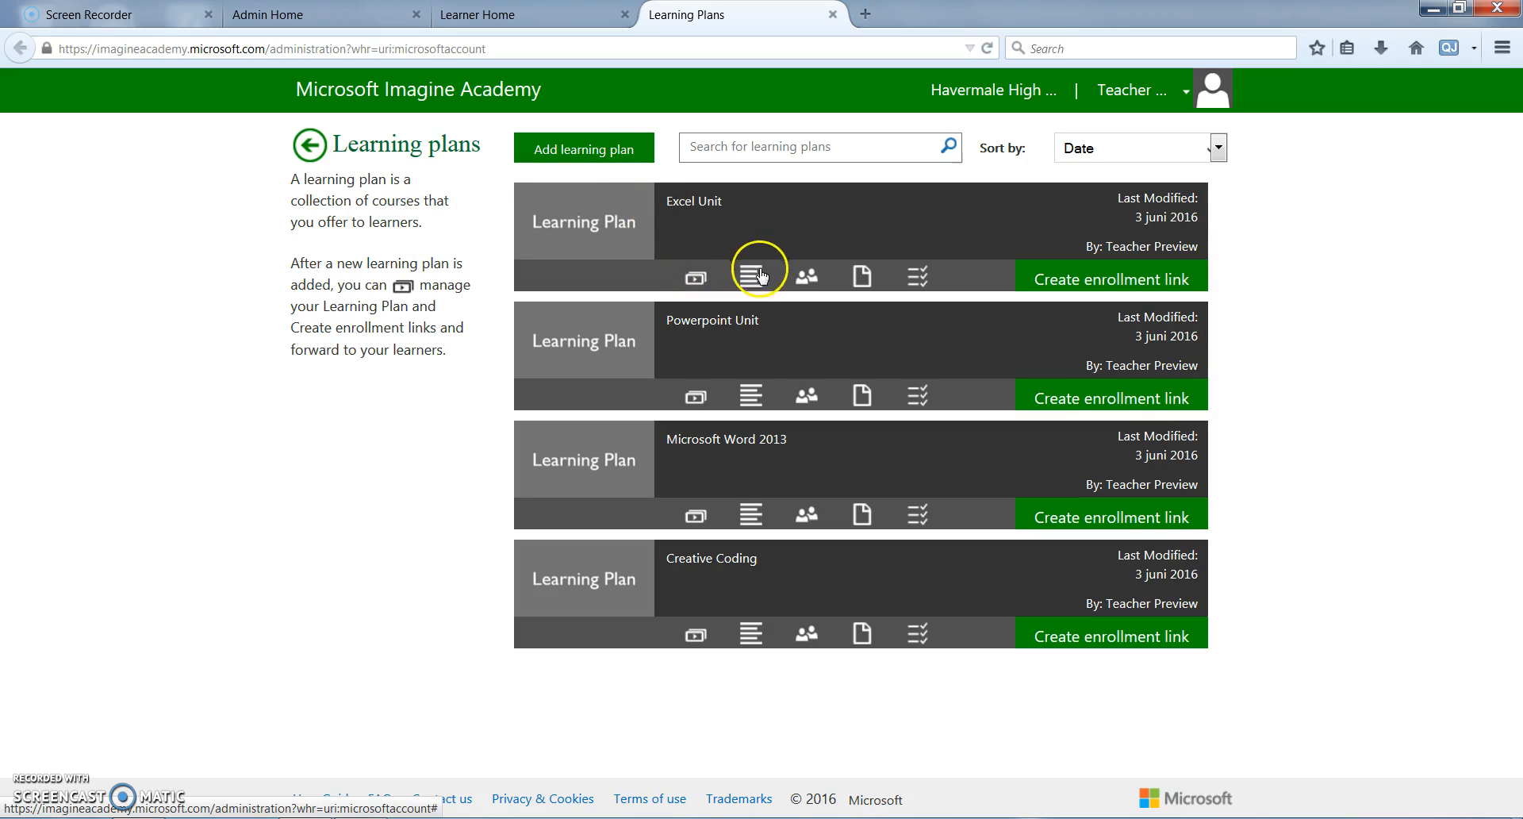
pyautogui.moveTo(749, 276)
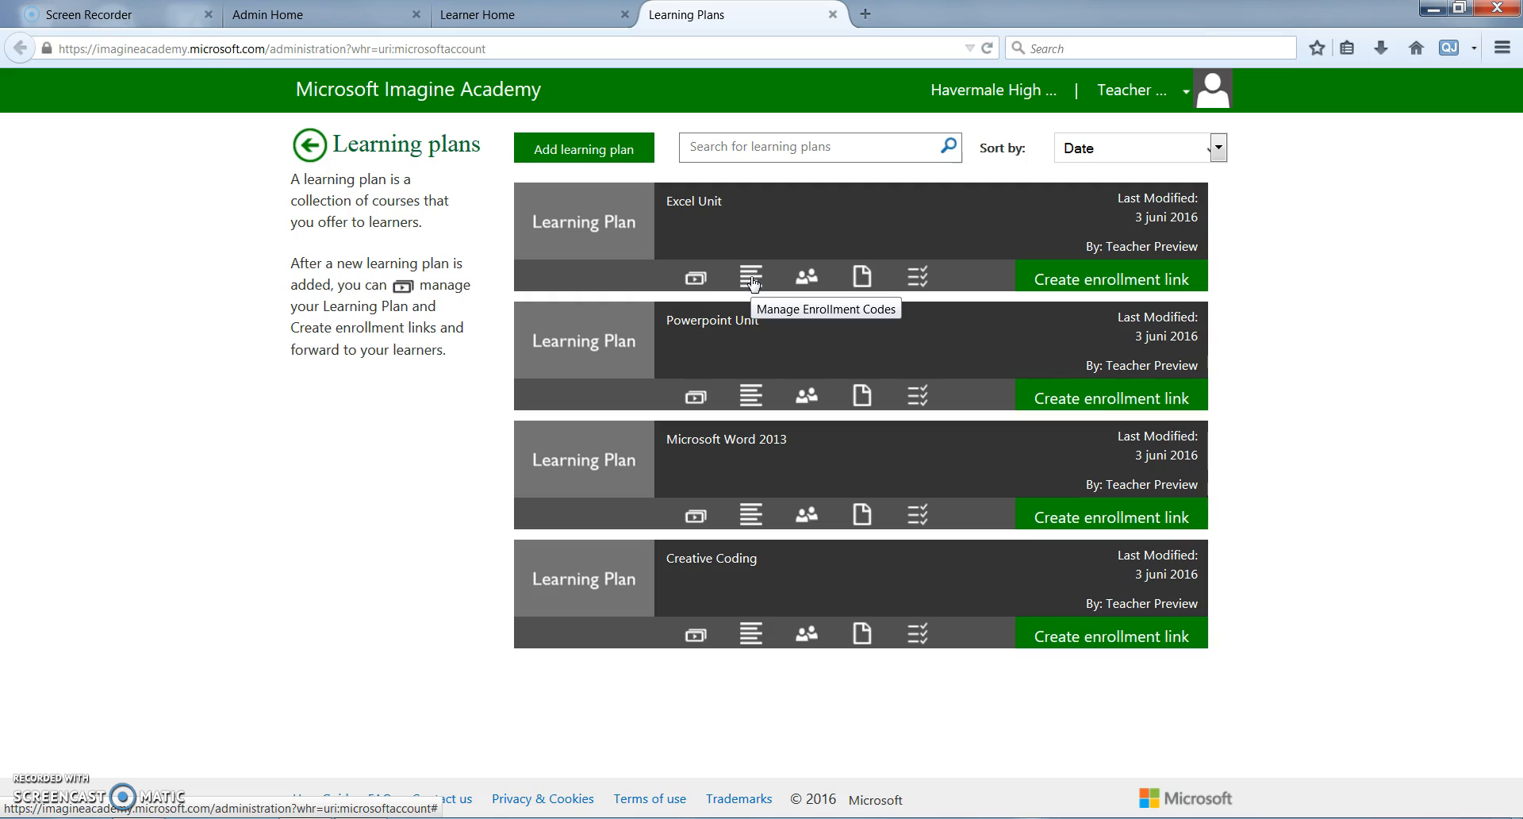
pyautogui.moveTo(805, 277)
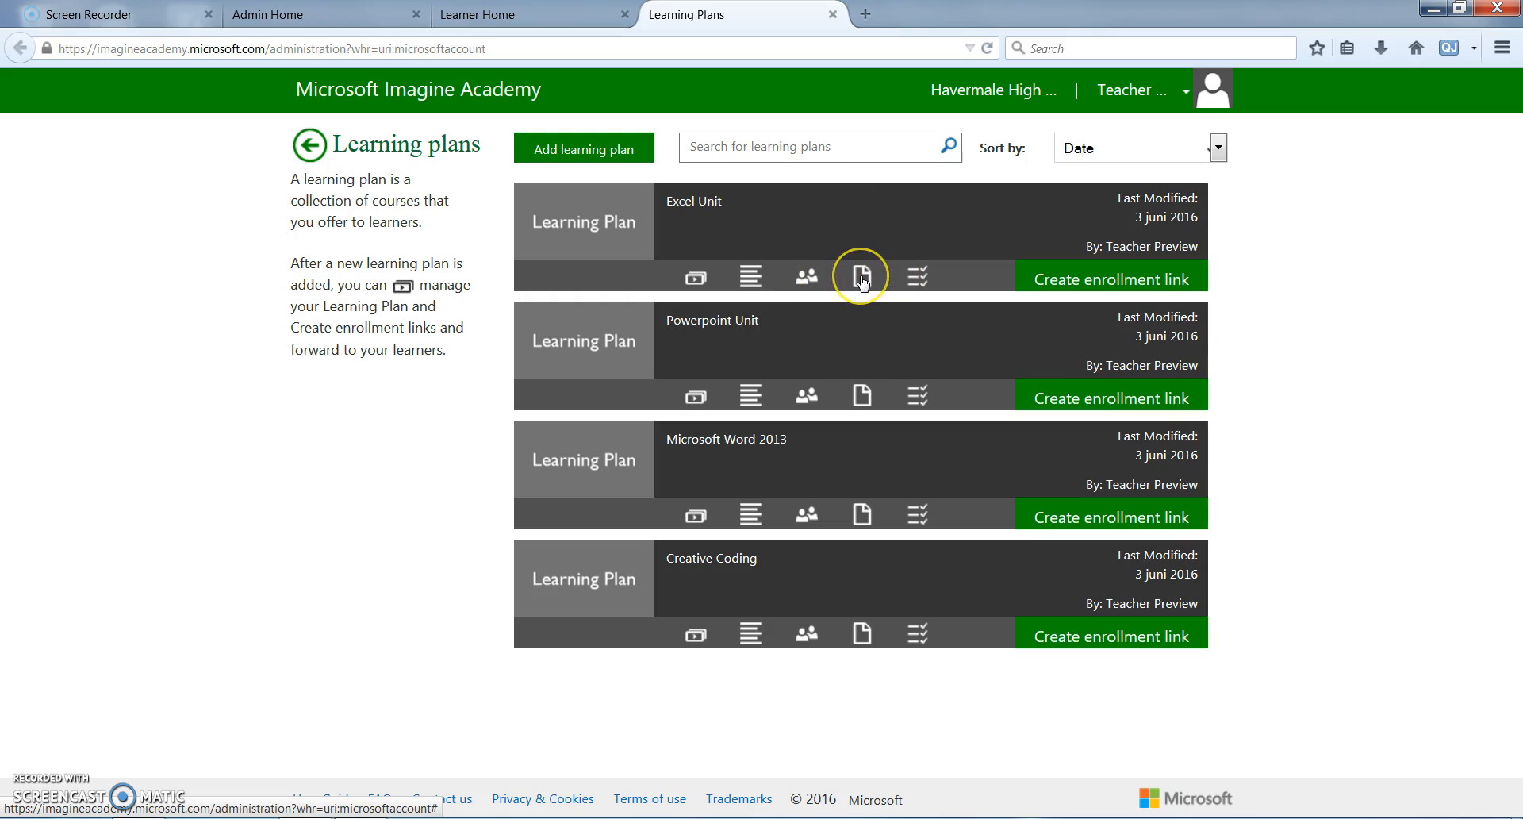
pyautogui.moveTo(860, 279)
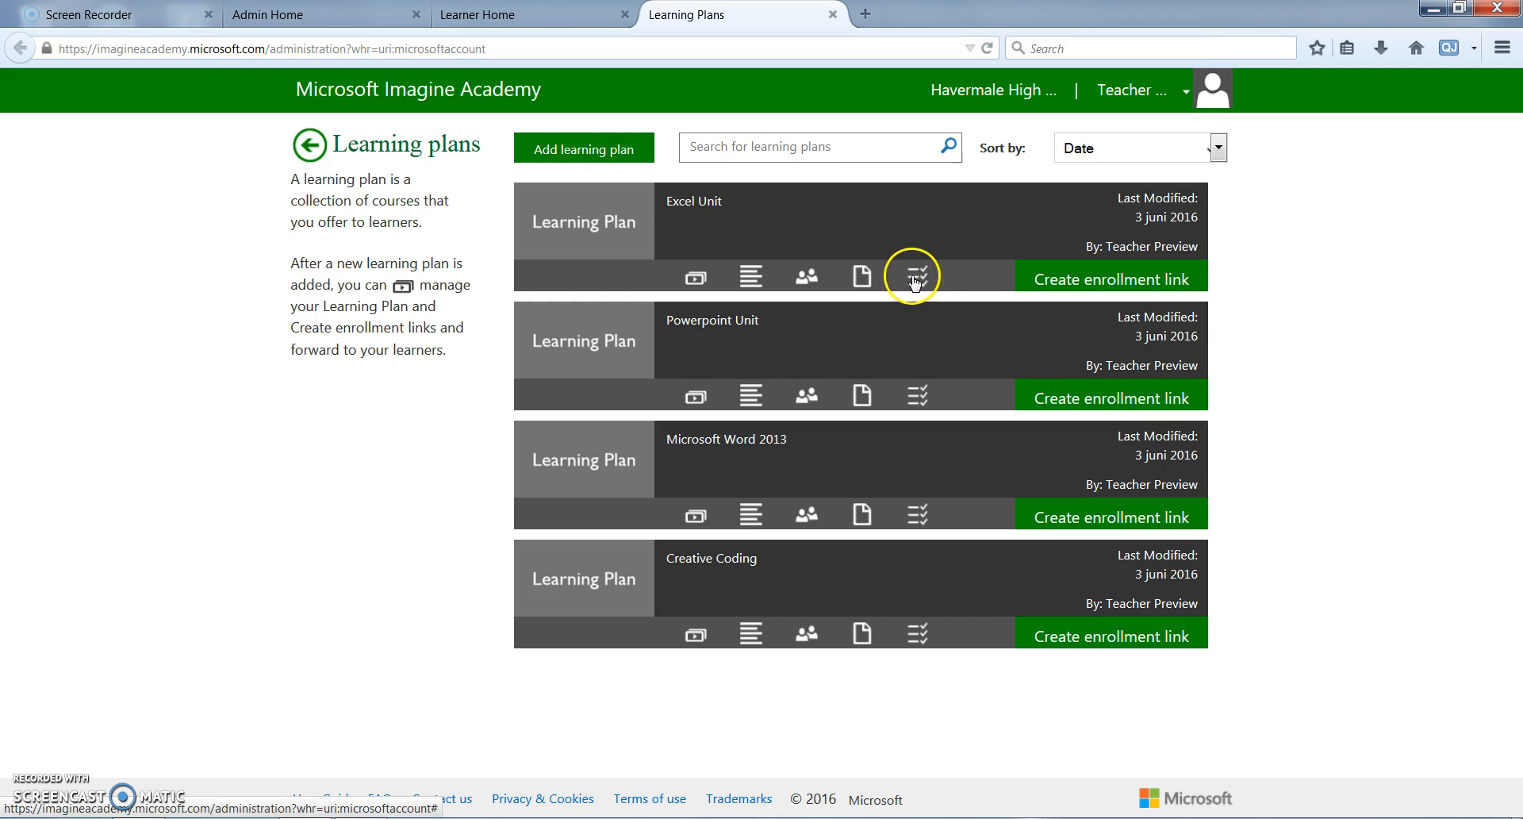
pyautogui.moveTo(913, 276)
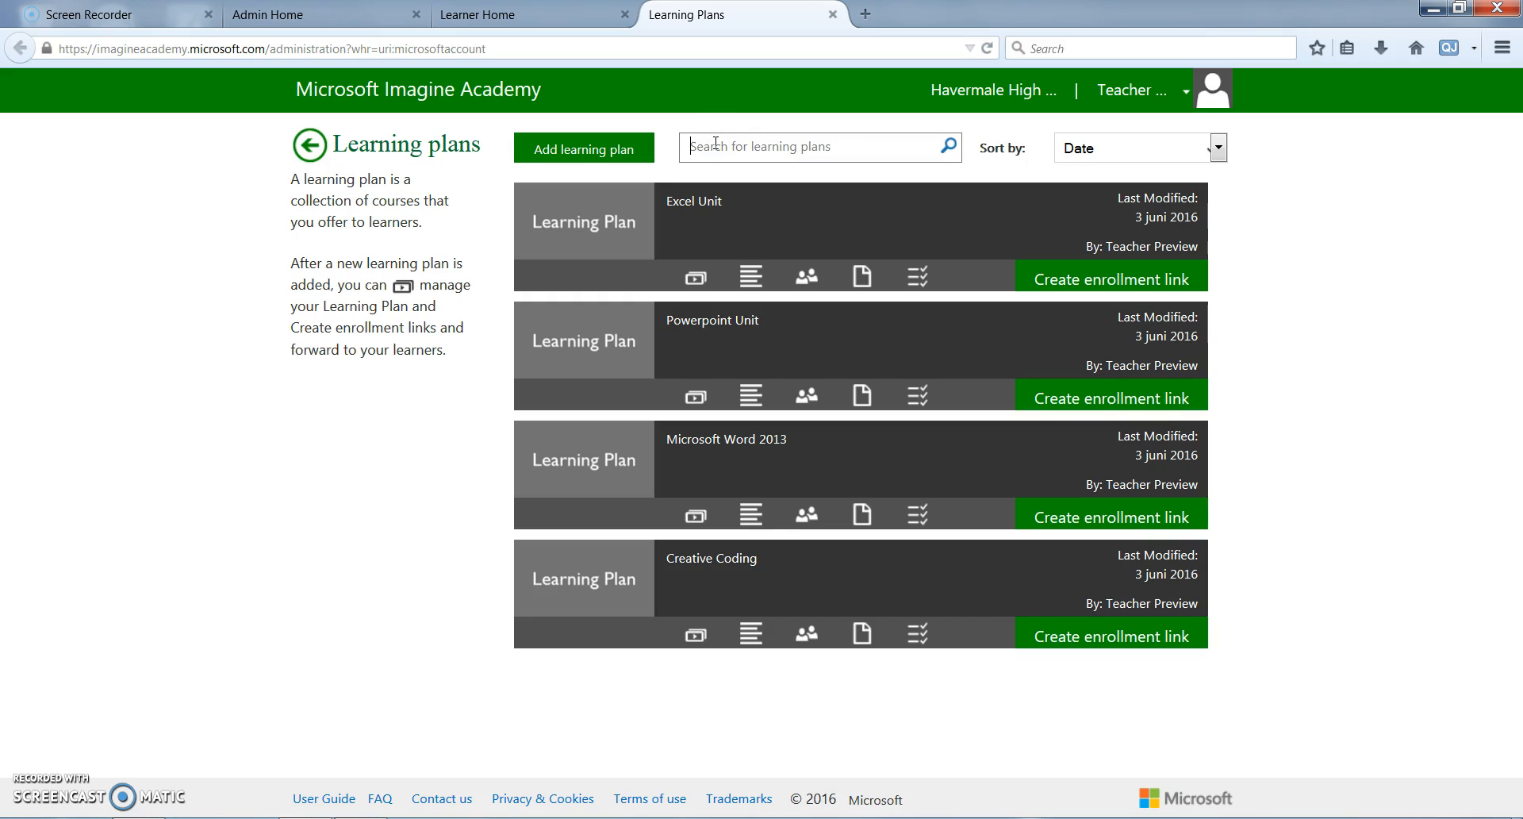
# Search the learning plans for "Powe" to show only Powerpoint Unit.
pyautogui.write('Powerpoint')
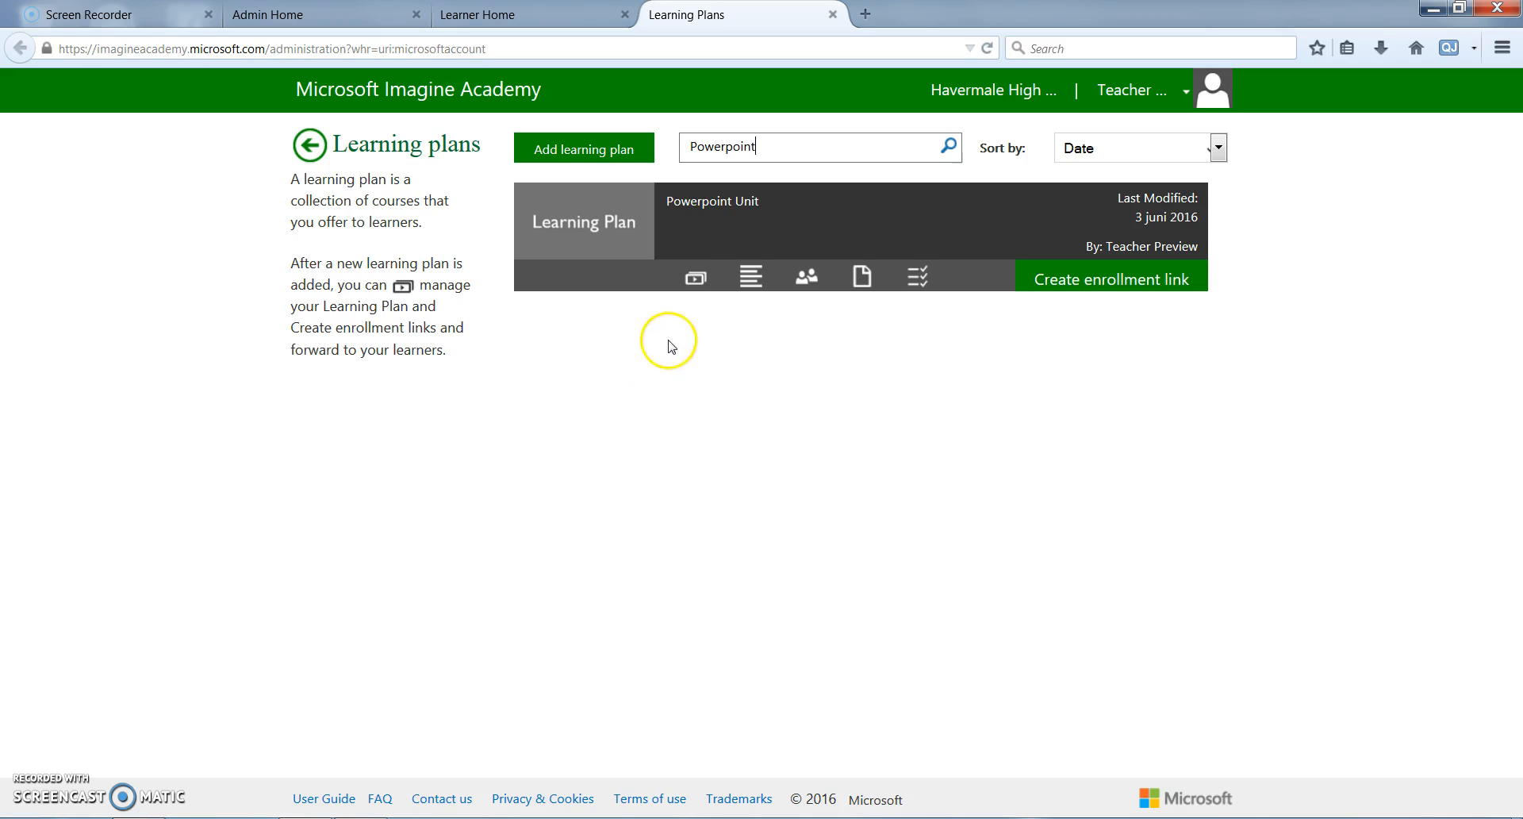
pyautogui.moveTo(694, 277)
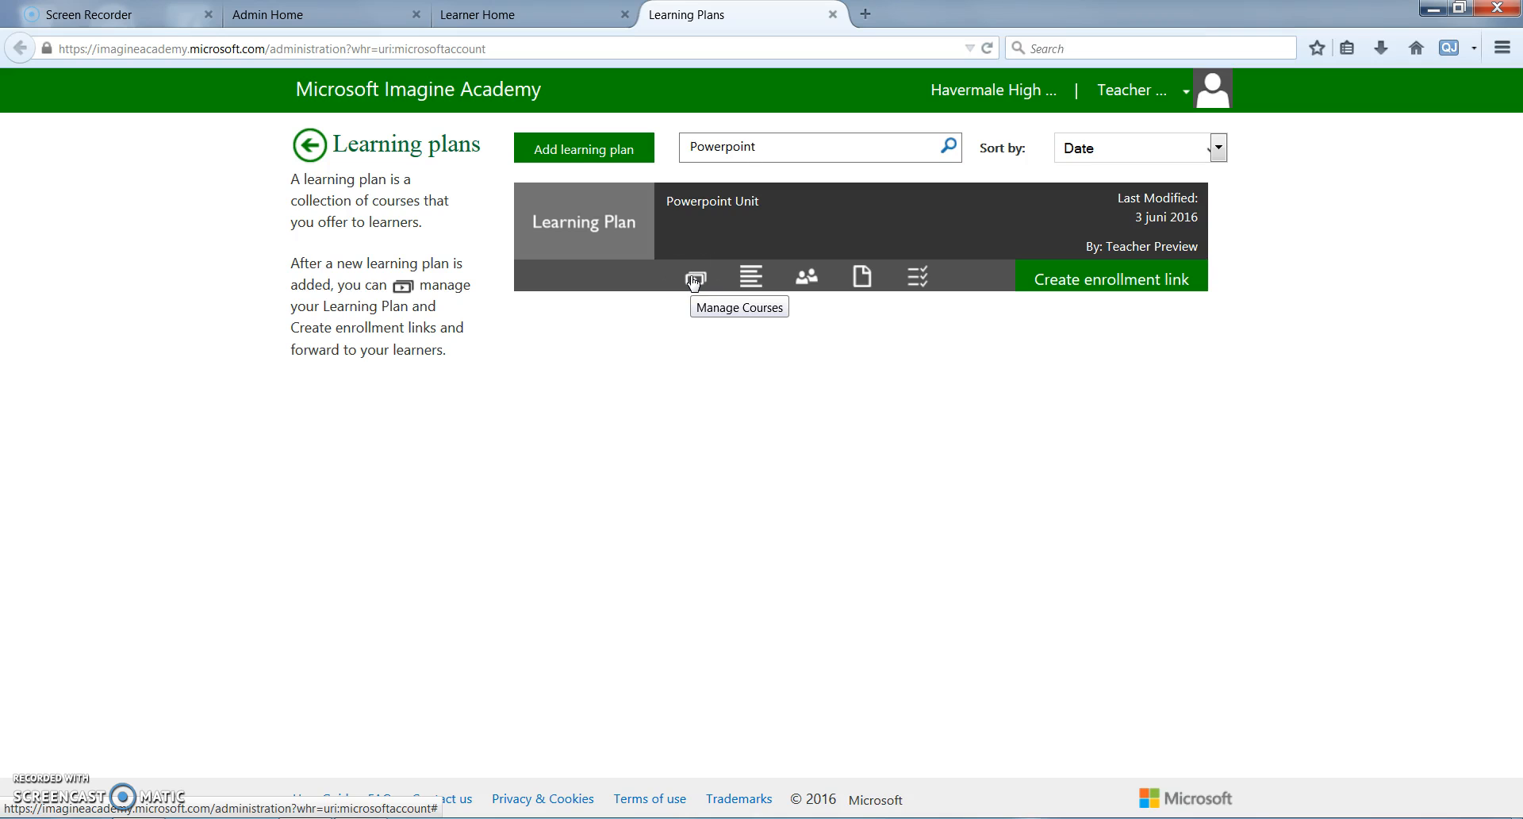
# Save Powerpoint Unit from Manage Courses, confirm both messages, and go back to the dashboard.
pyautogui.click(695, 276)
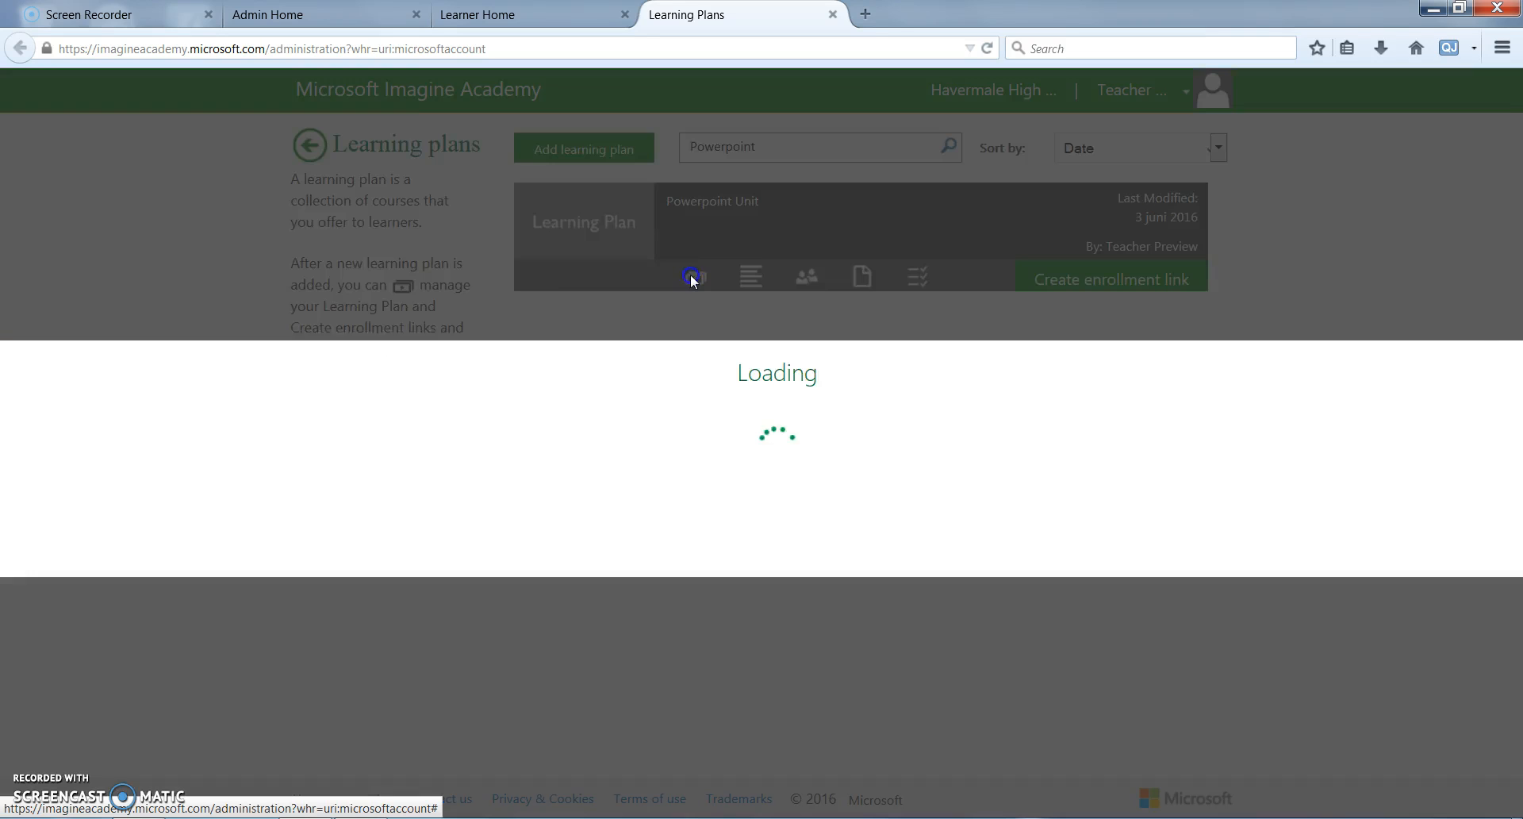
pyautogui.click(692, 277)
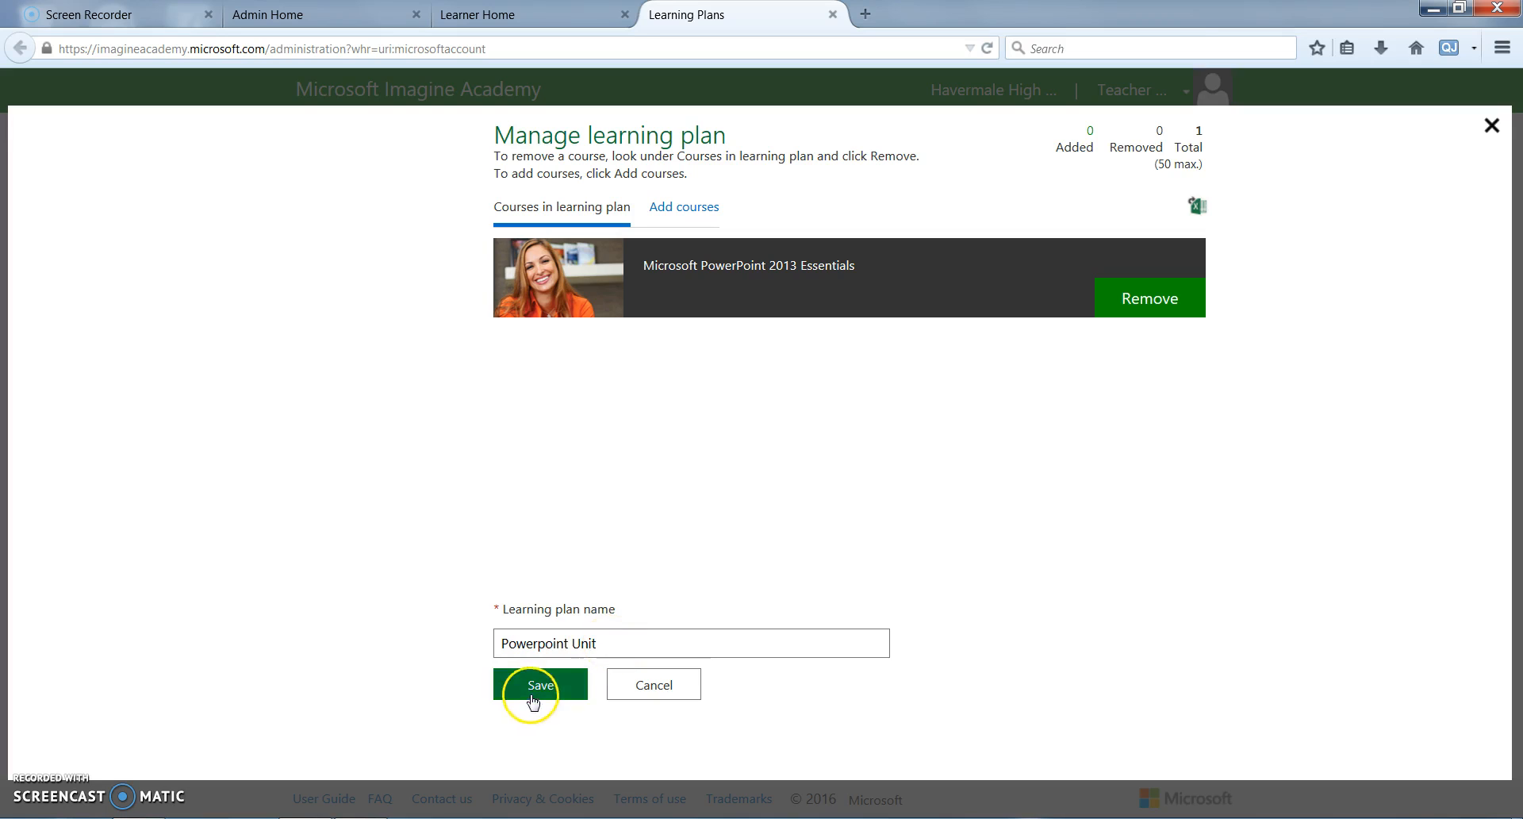
pyautogui.click(541, 685)
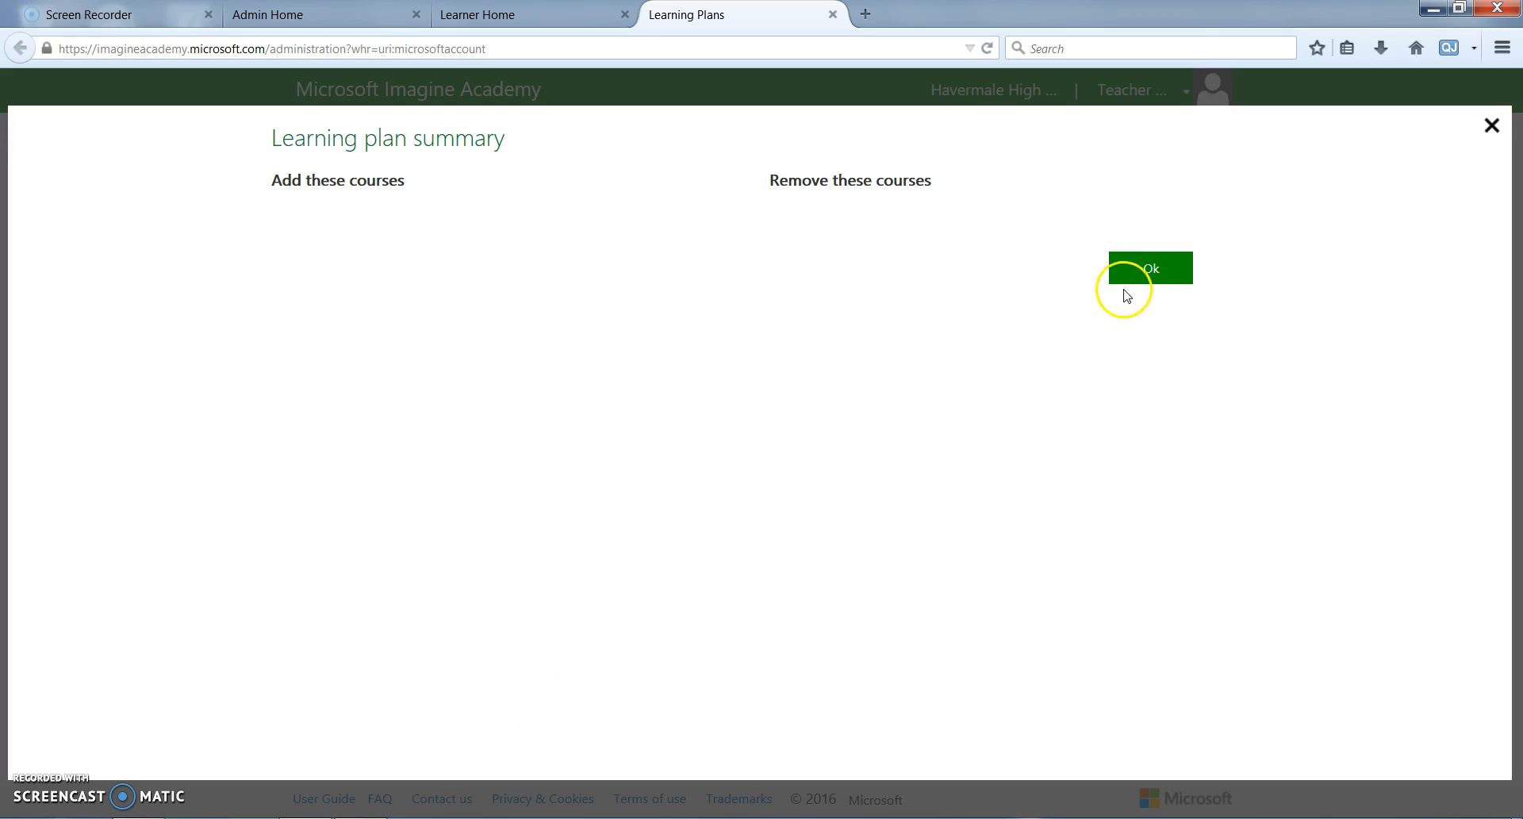
pyautogui.click(1150, 268)
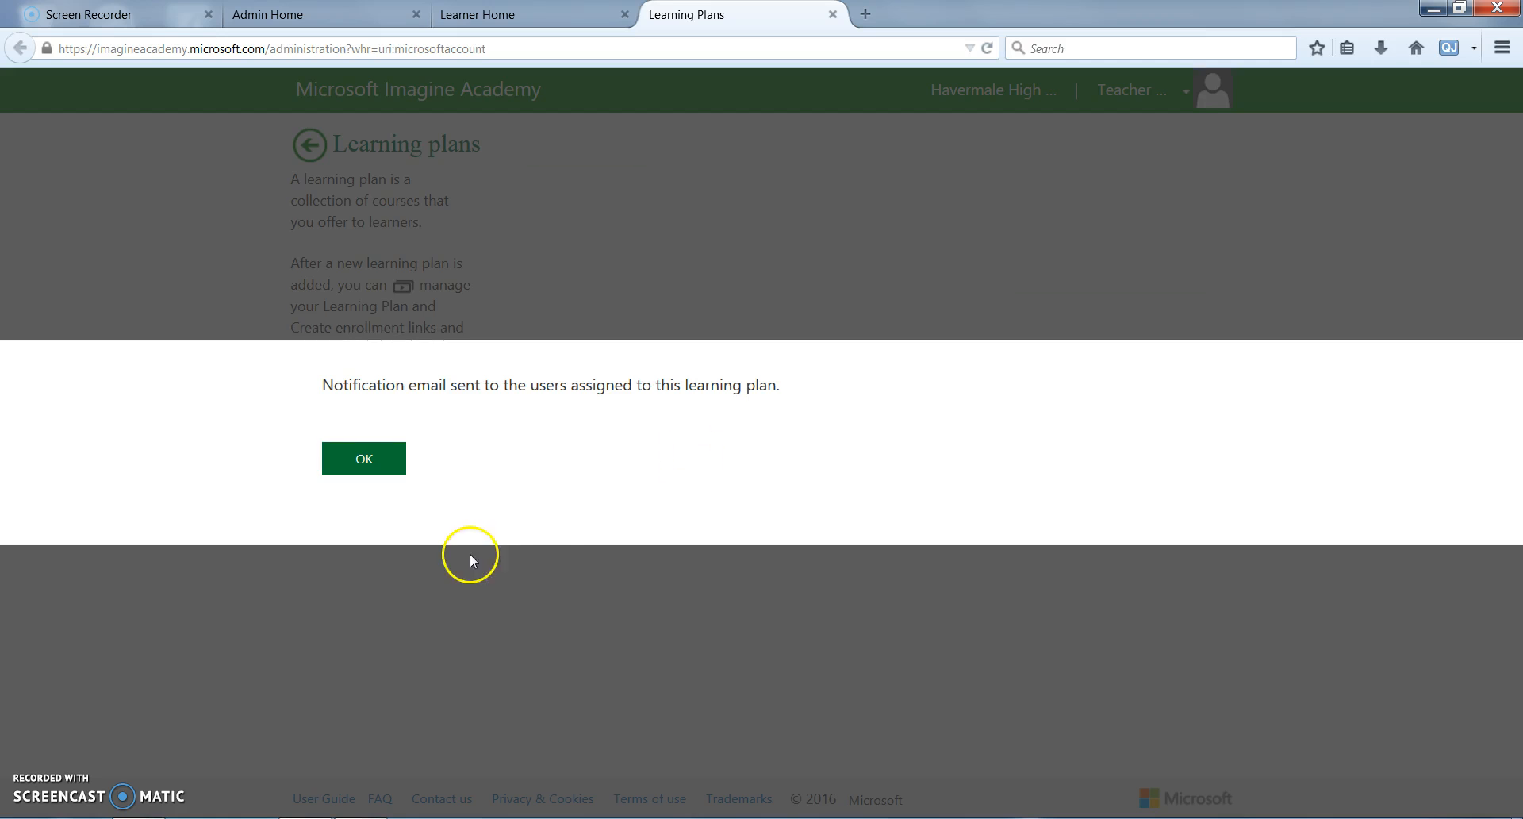
pyautogui.click(363, 458)
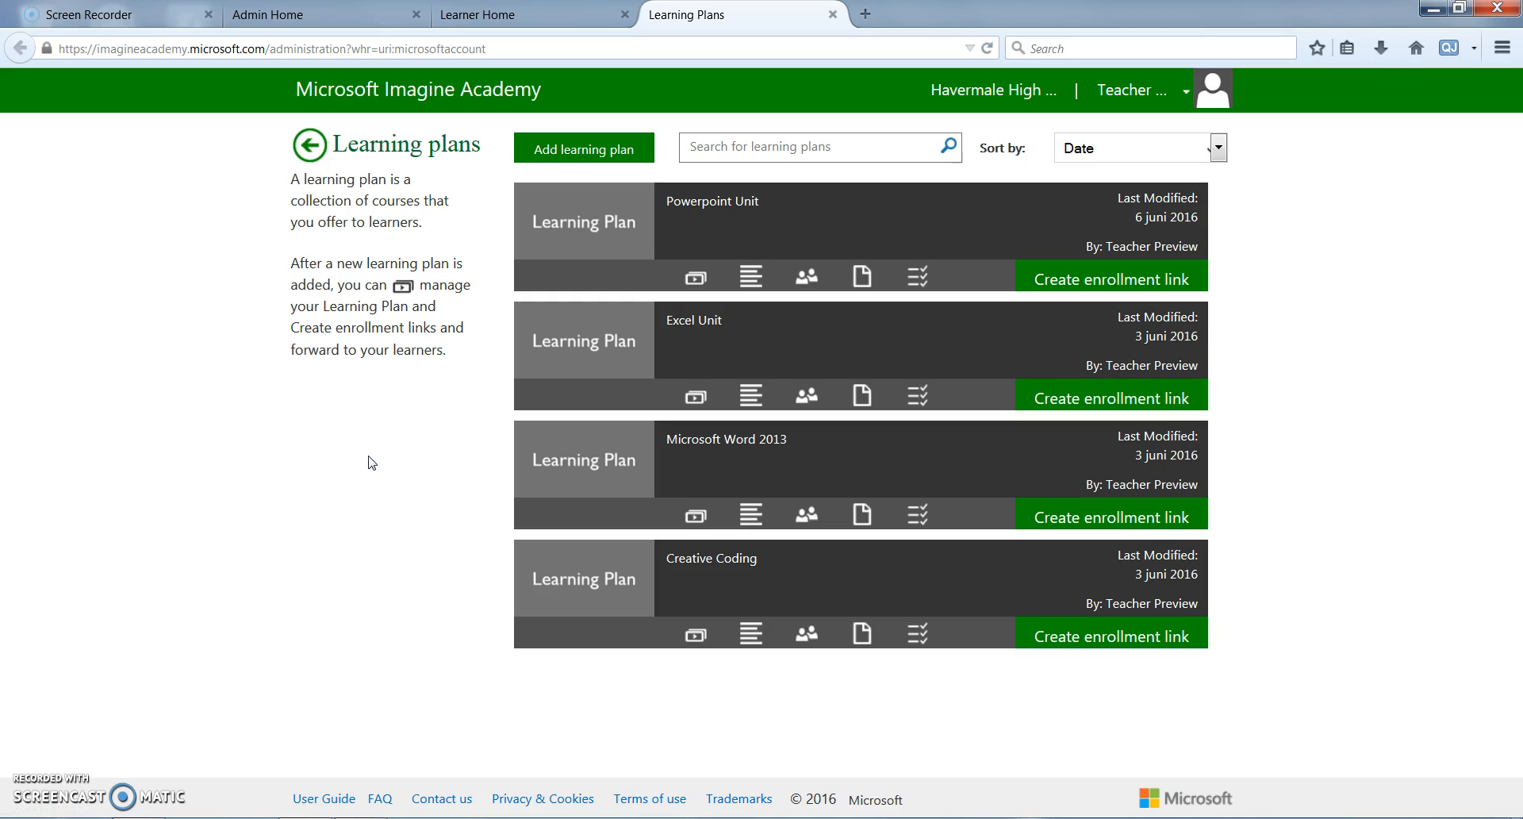
pyautogui.moveTo(286, 155)
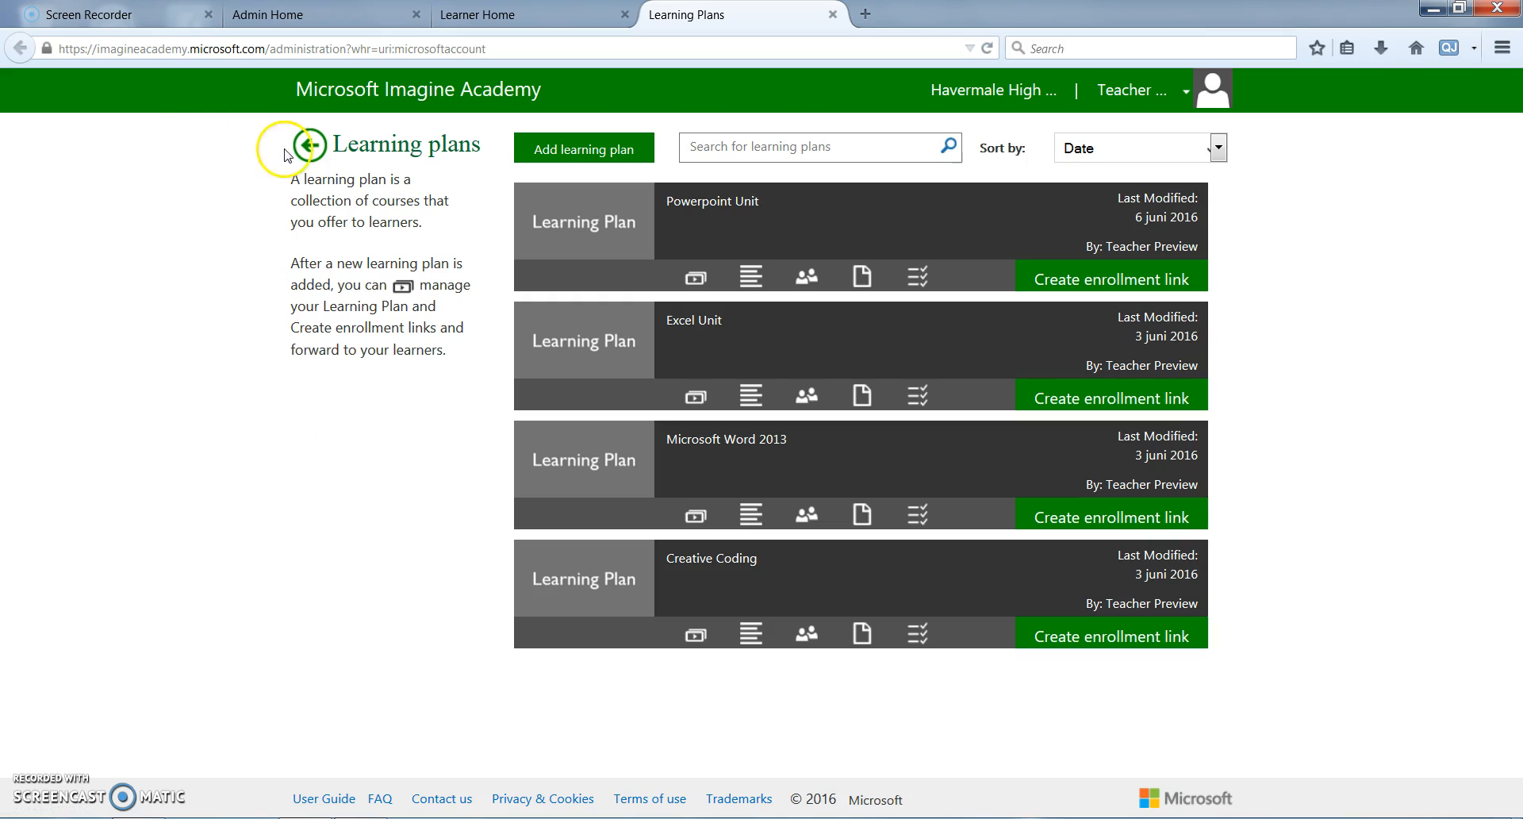
pyautogui.click(302, 144)
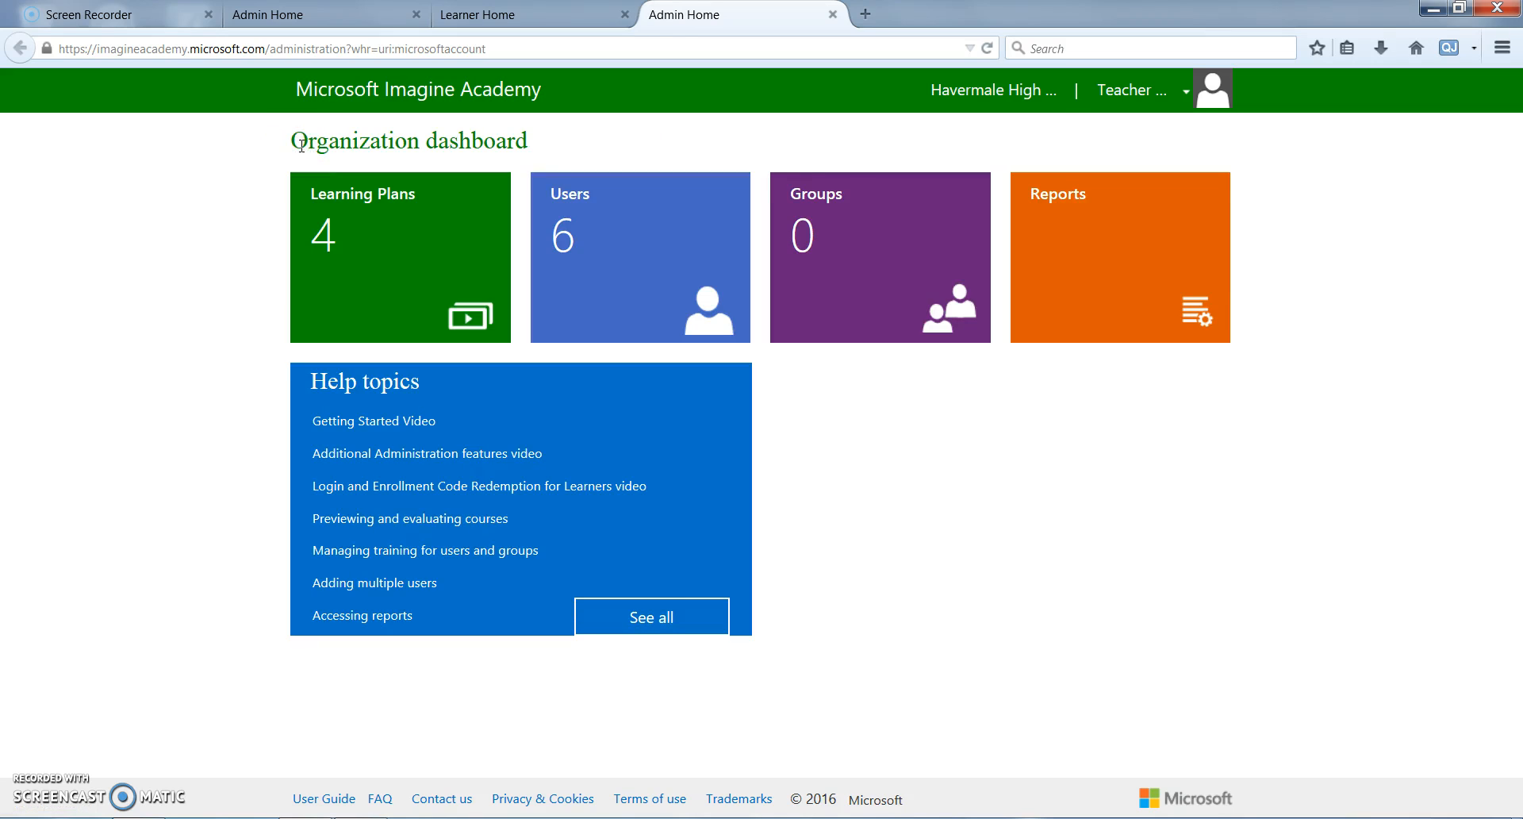